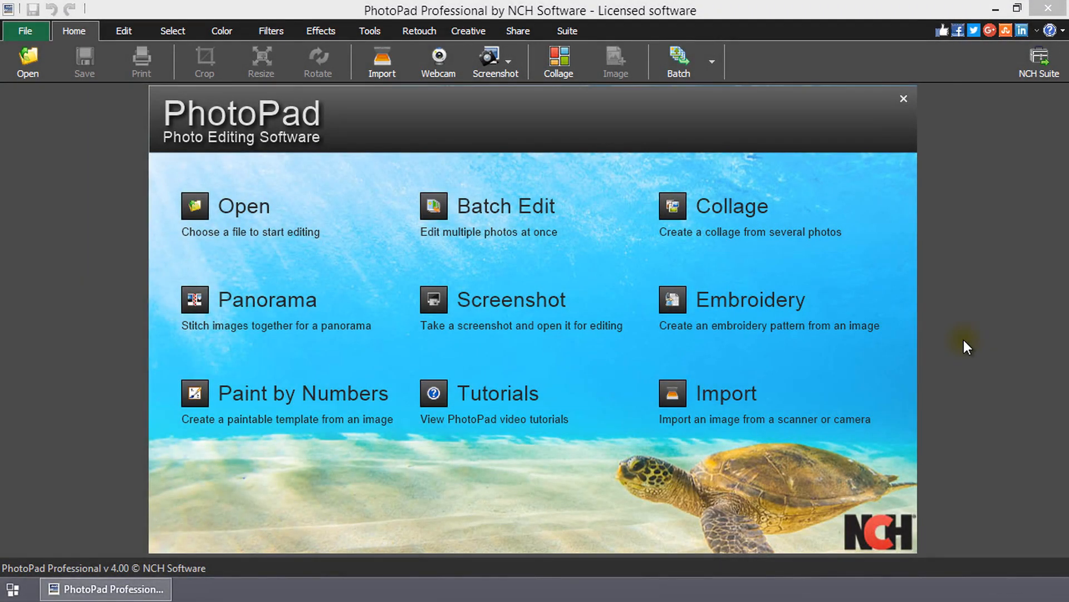
# Step: Dismiss the welcome screen, try layout 2A with three photos, then leave the Collage Editor
pyautogui.click(903, 99)
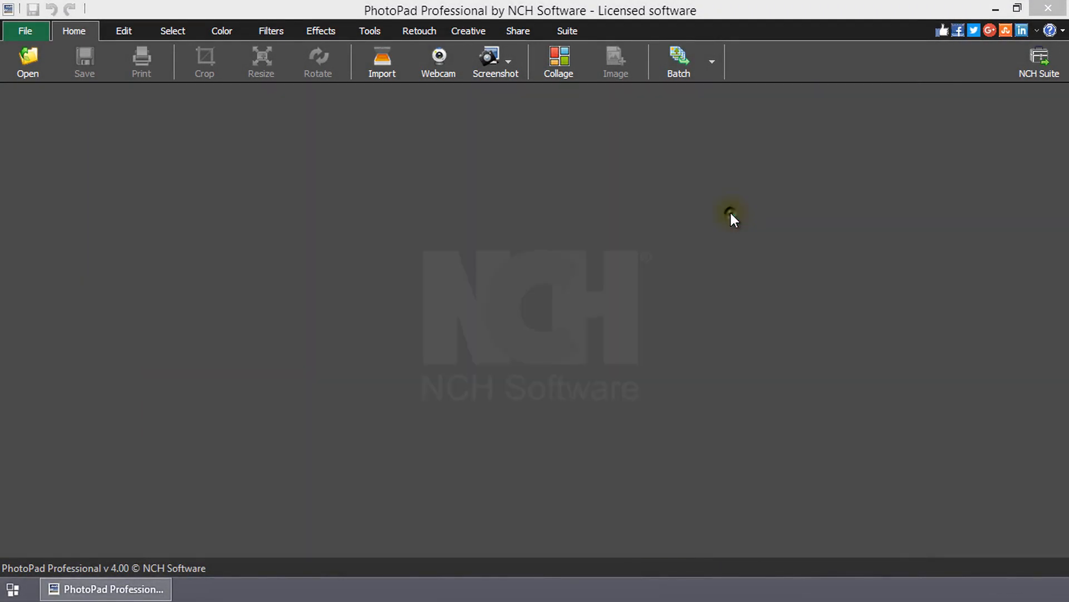
pyautogui.click(557, 61)
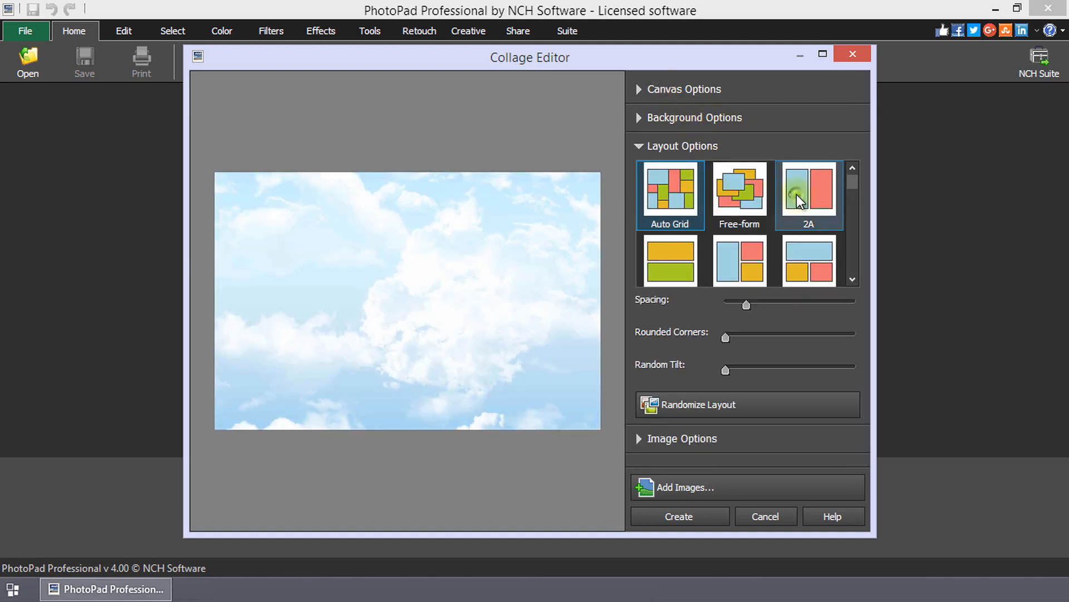
pyautogui.click(740, 251)
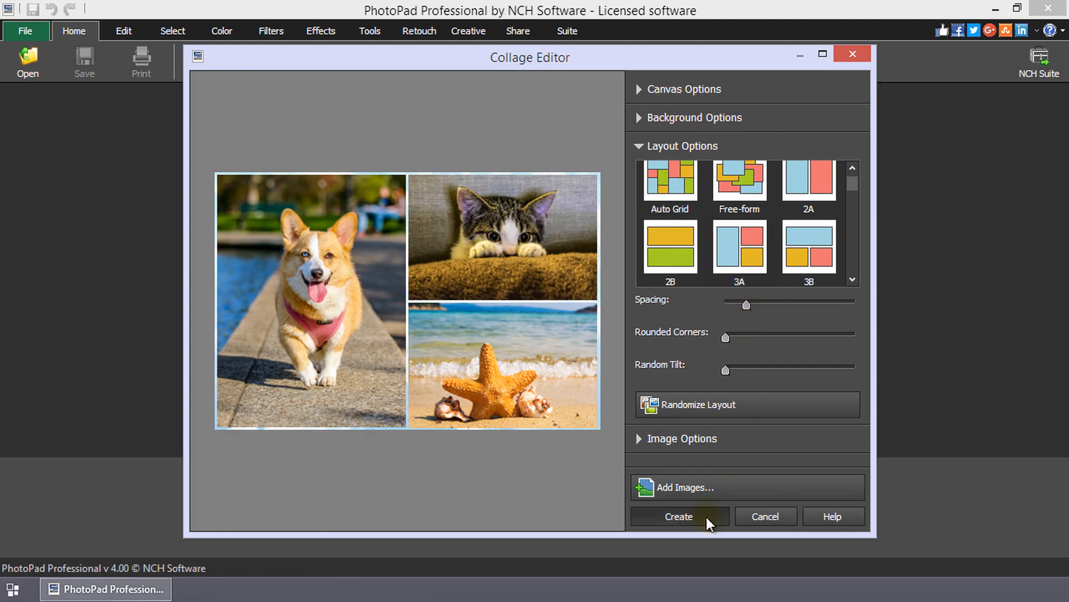
pyautogui.click(678, 516)
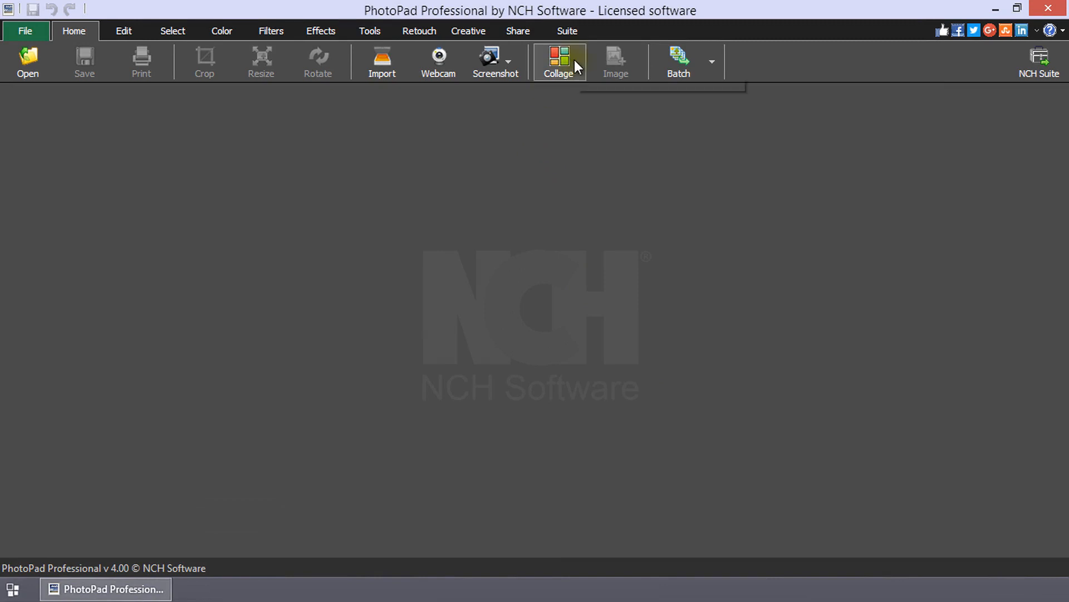
# Step: Start a new collage from the Creative tools and pick a slightly squarer landscape canvas size
pyautogui.click(468, 31)
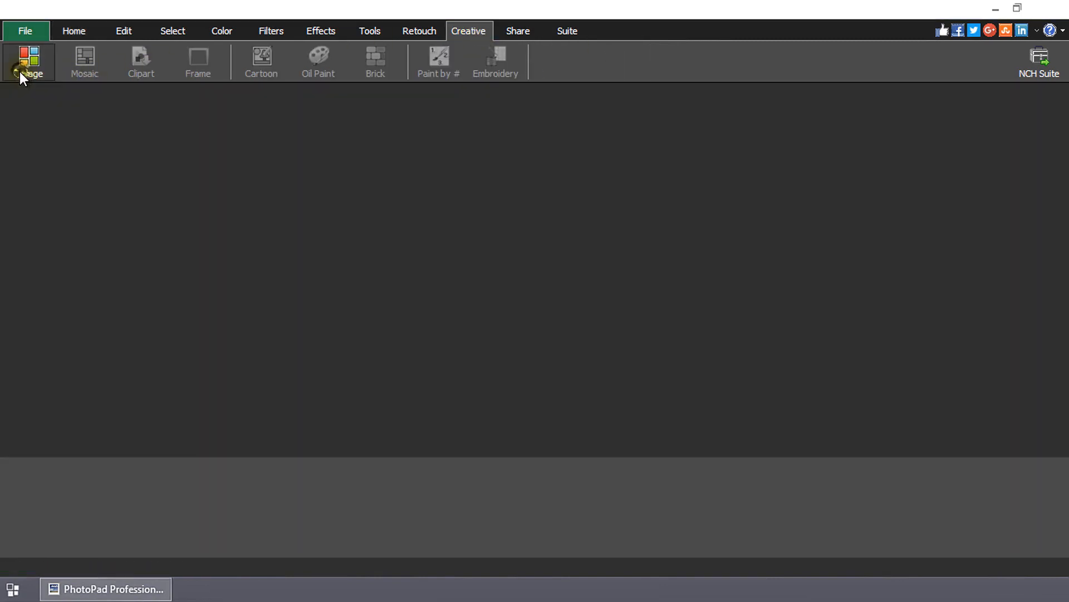
pyautogui.click(28, 60)
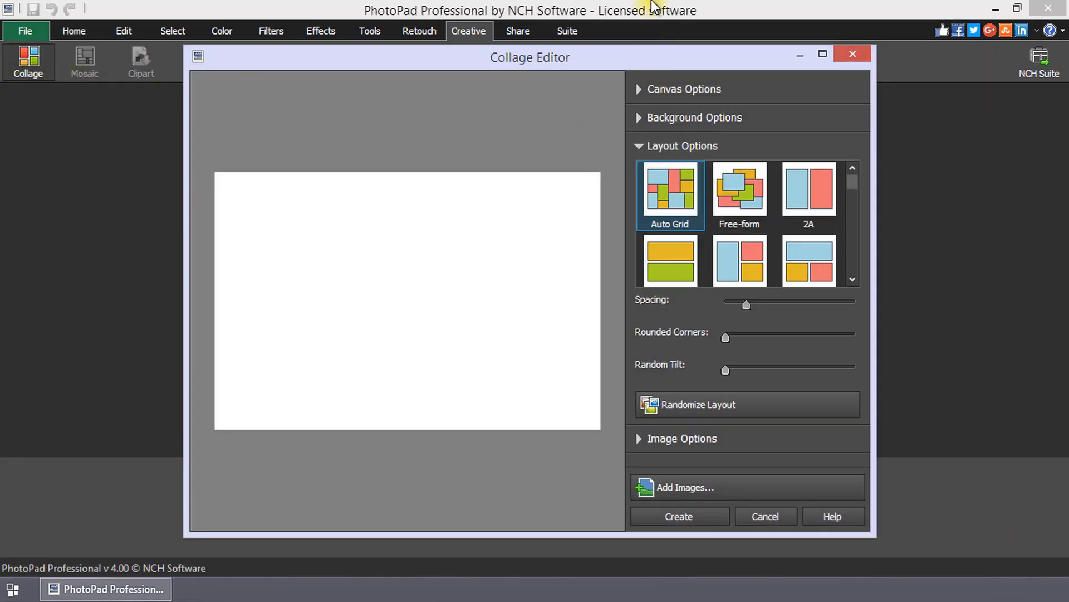
pyautogui.moveTo(634, 41)
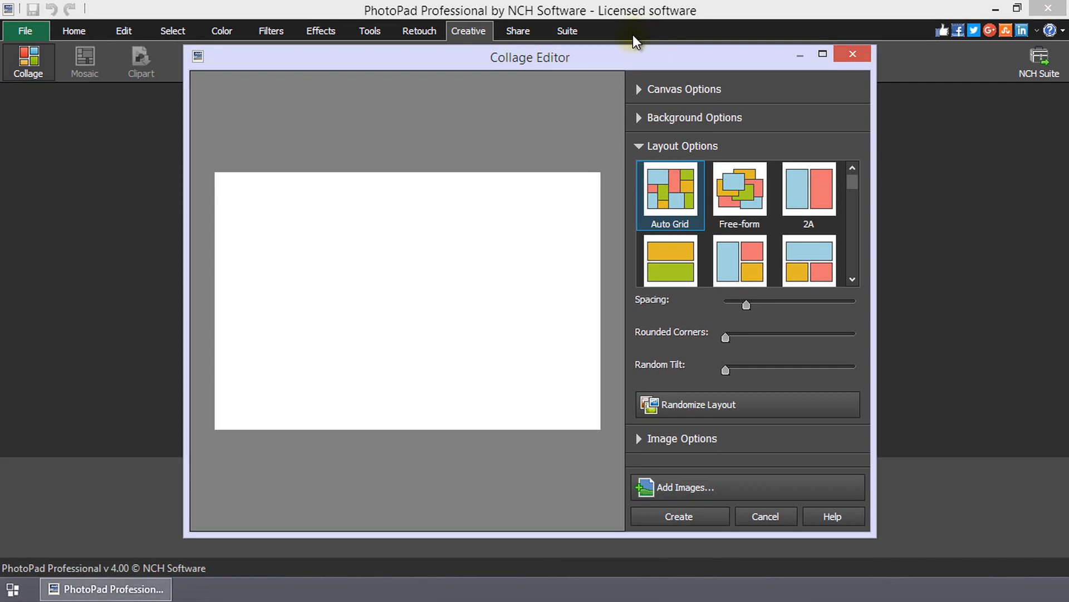
pyautogui.click(837, 111)
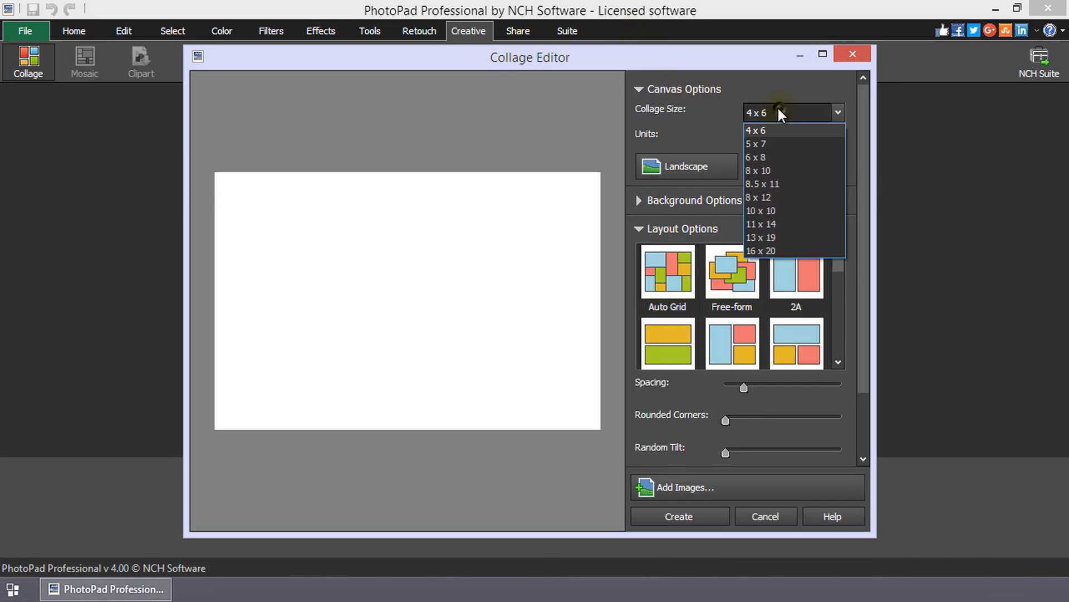
pyautogui.click(756, 144)
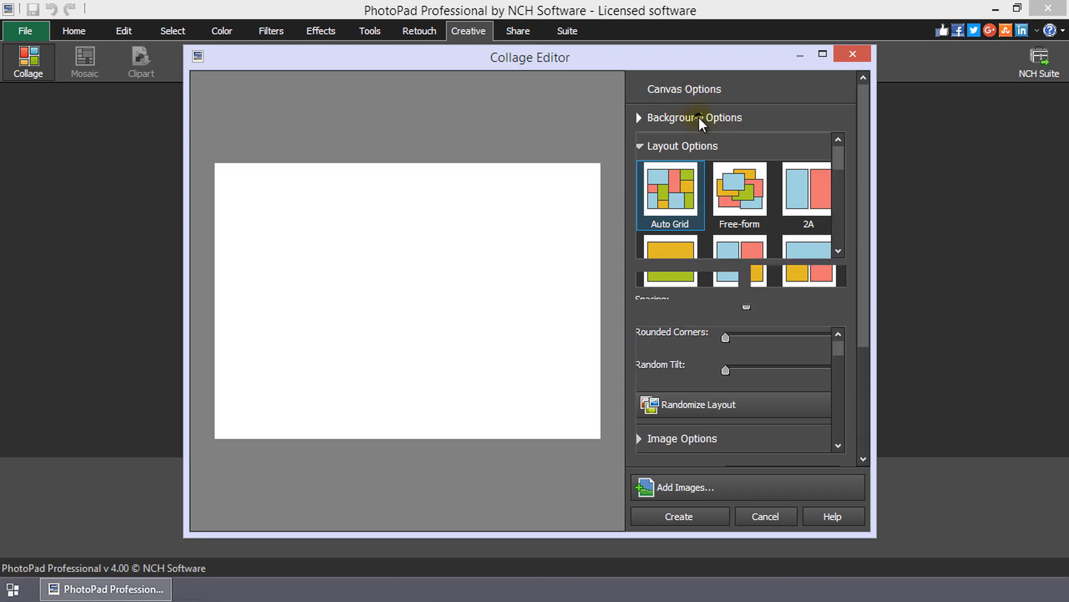
# Step: Set a dark red solid background, then switch the background to Custom Image
pyautogui.click(694, 117)
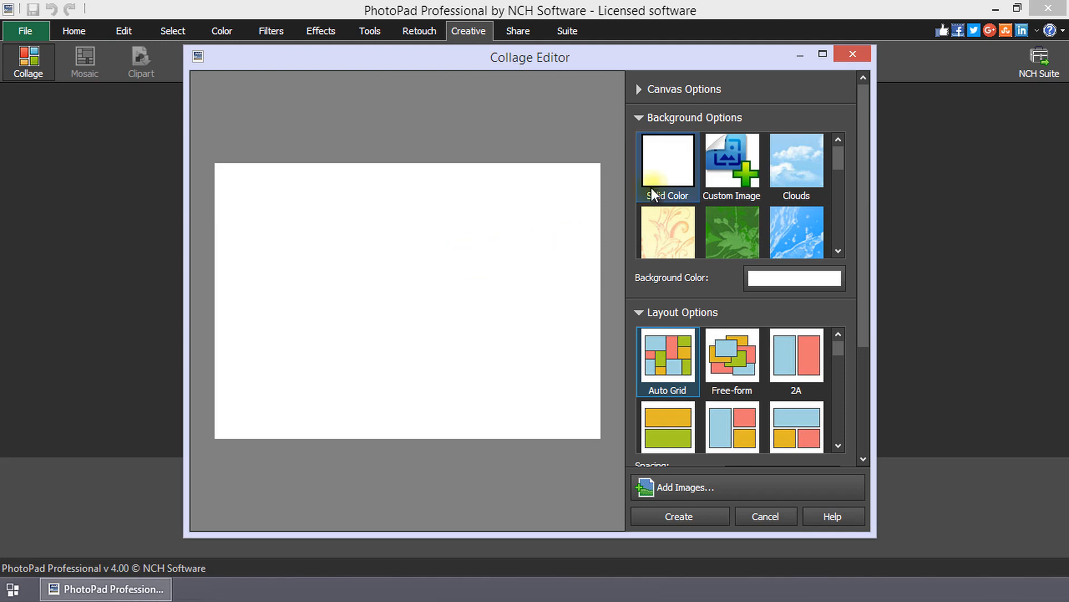
pyautogui.click(793, 278)
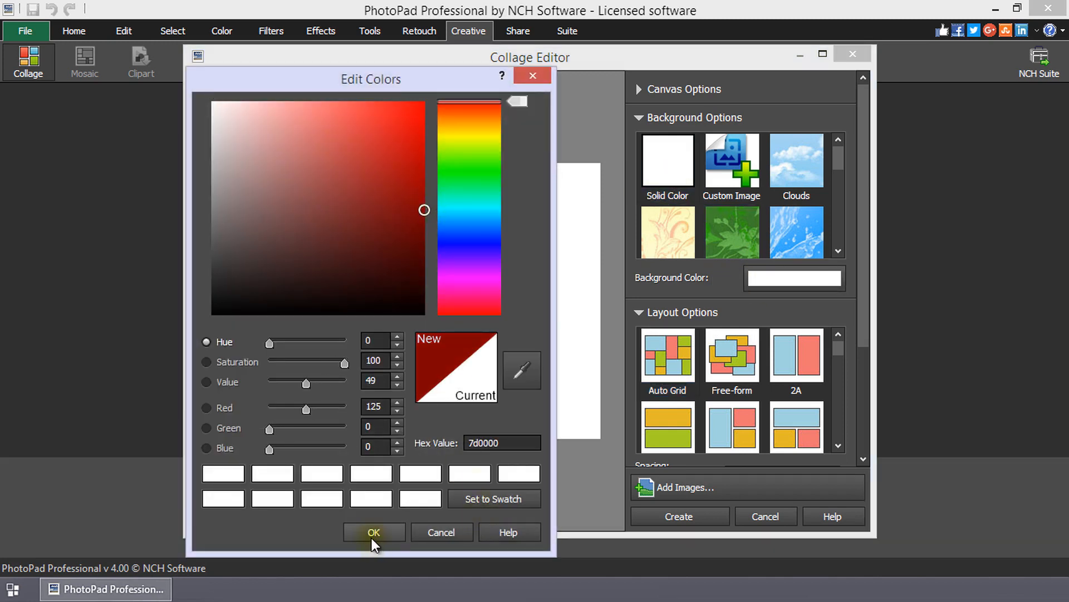
pyautogui.click(373, 531)
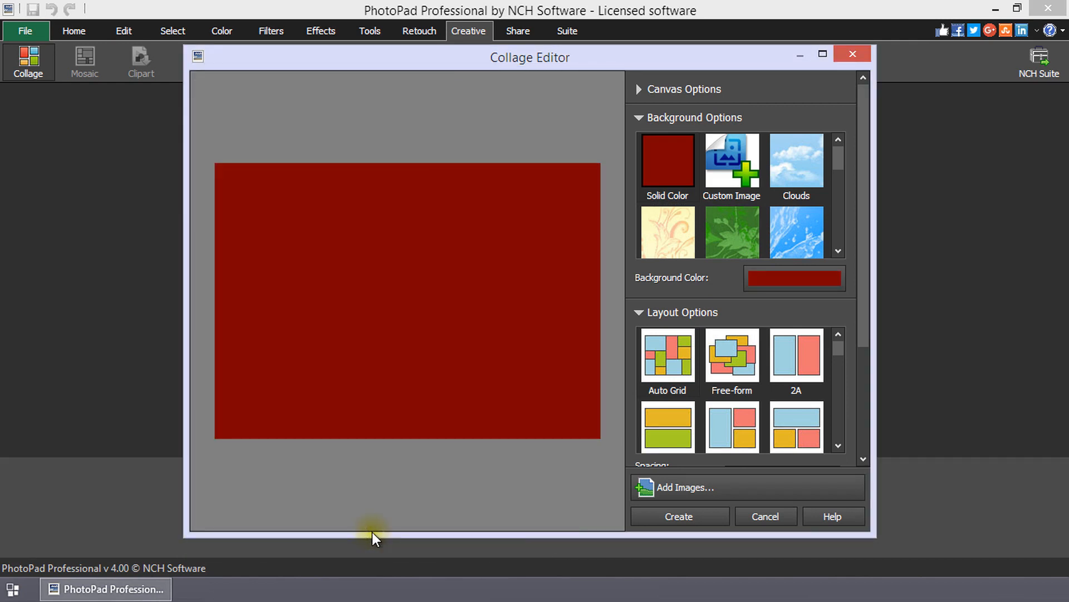
pyautogui.click(730, 160)
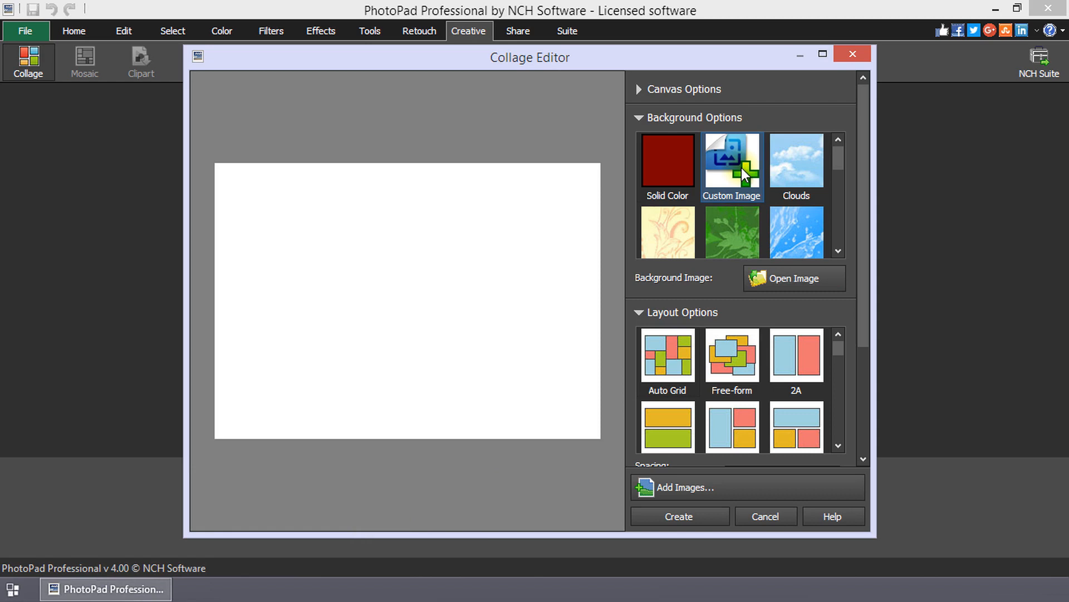
pyautogui.moveTo(790, 286)
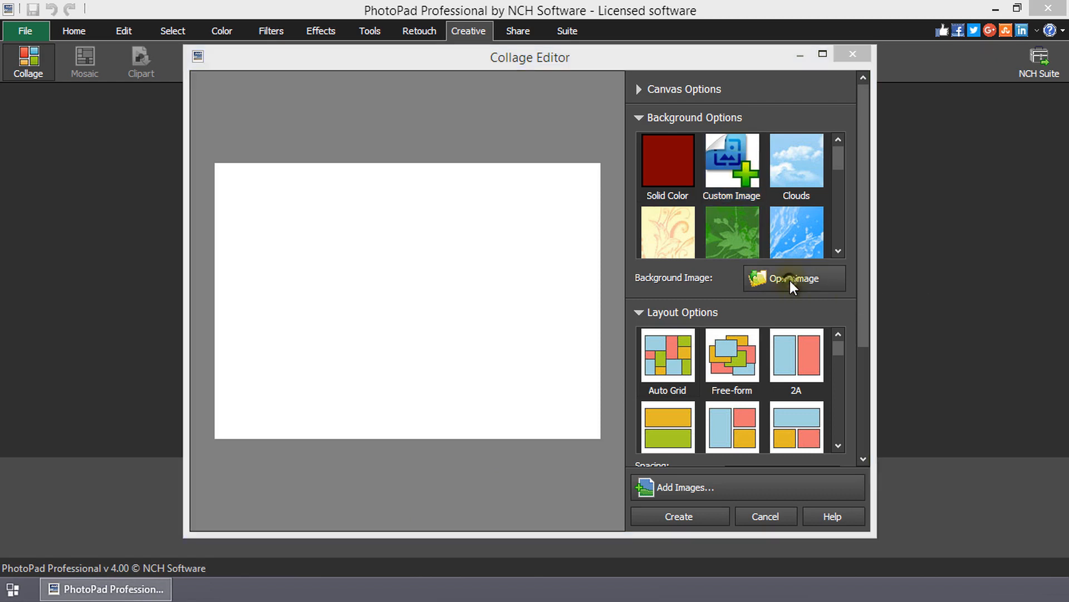
# Step: Load a field-and-sky photo as background, then choose the green Leaves pattern instead
pyautogui.click(793, 279)
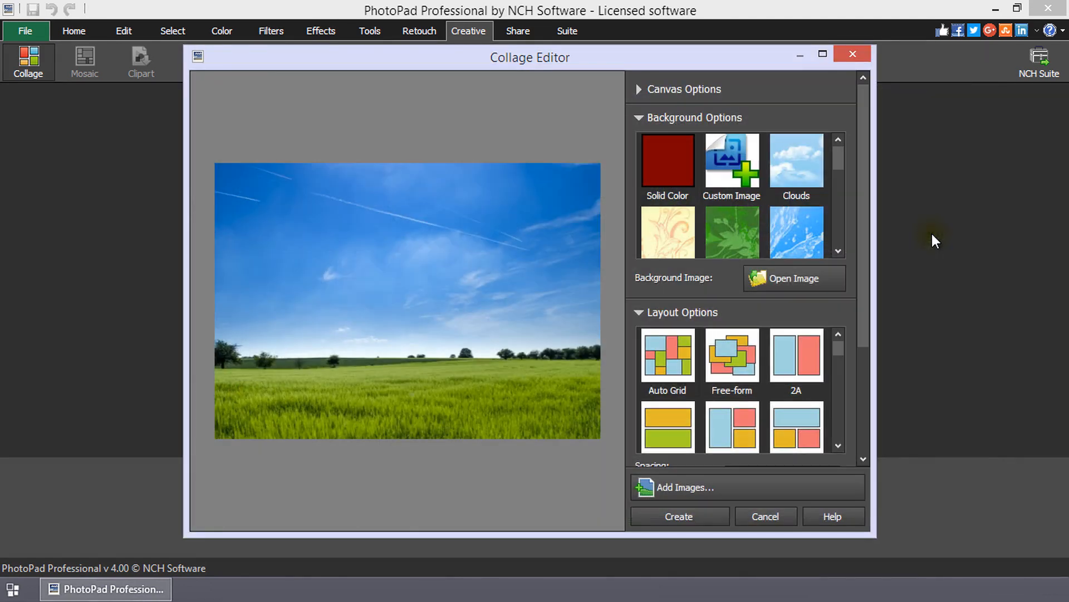
pyautogui.scroll(-3)
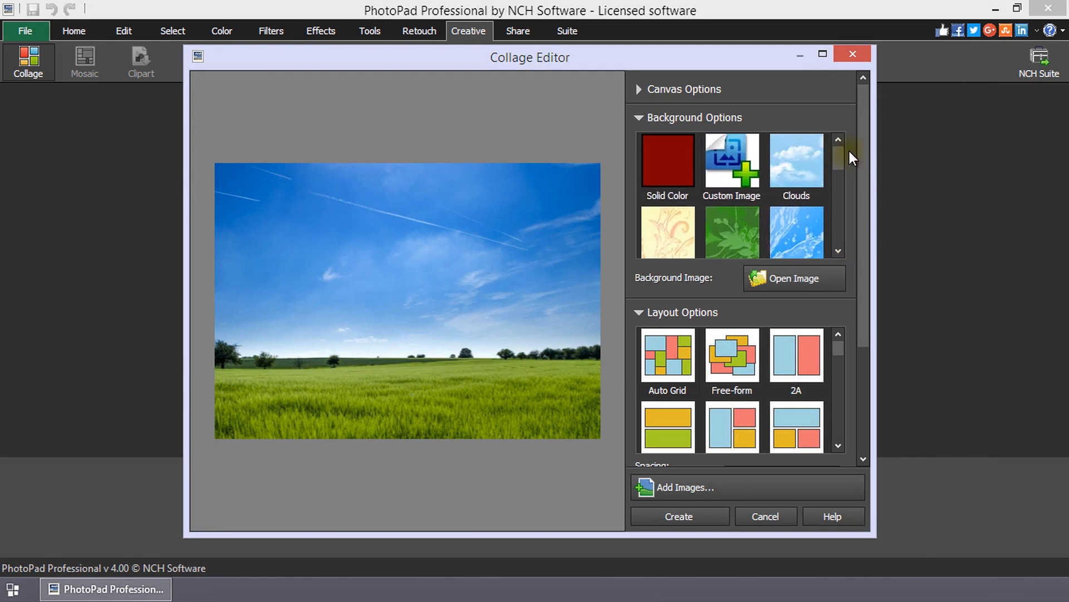
pyautogui.click(731, 222)
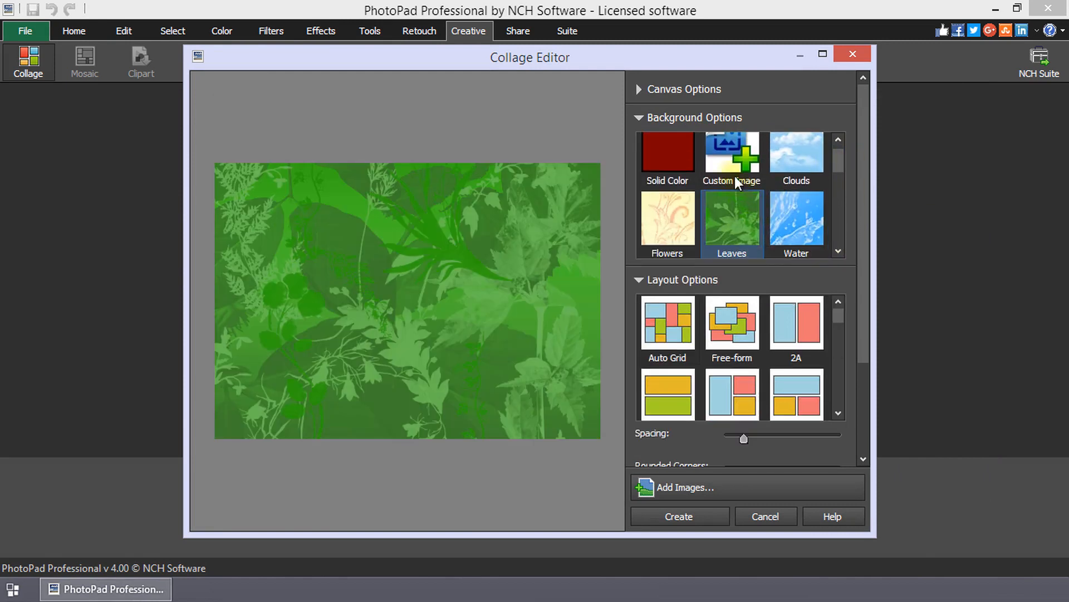
pyautogui.click(639, 117)
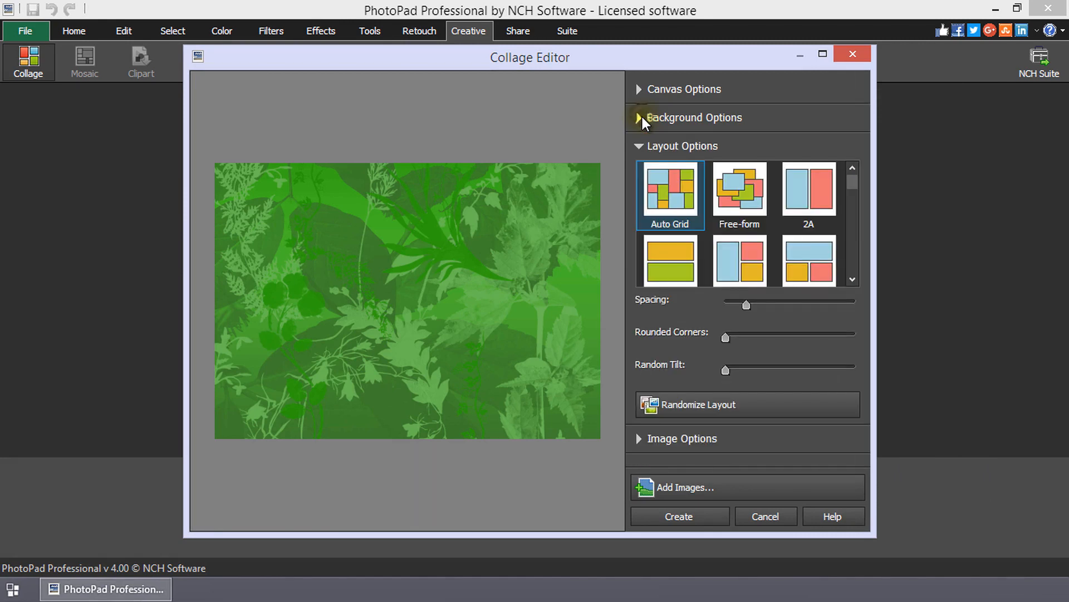
pyautogui.click(738, 191)
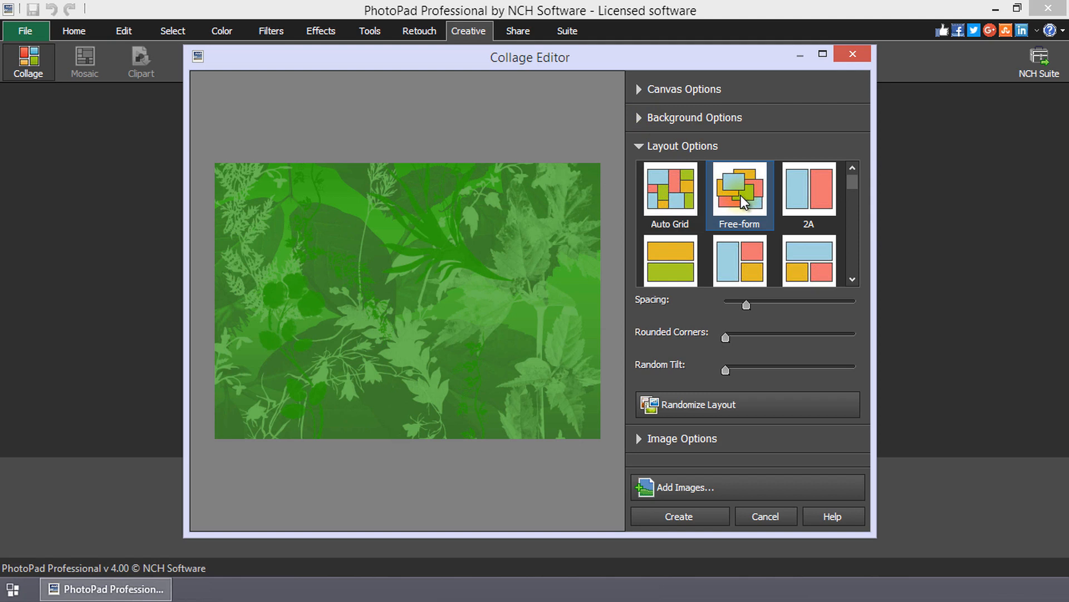
pyautogui.click(670, 190)
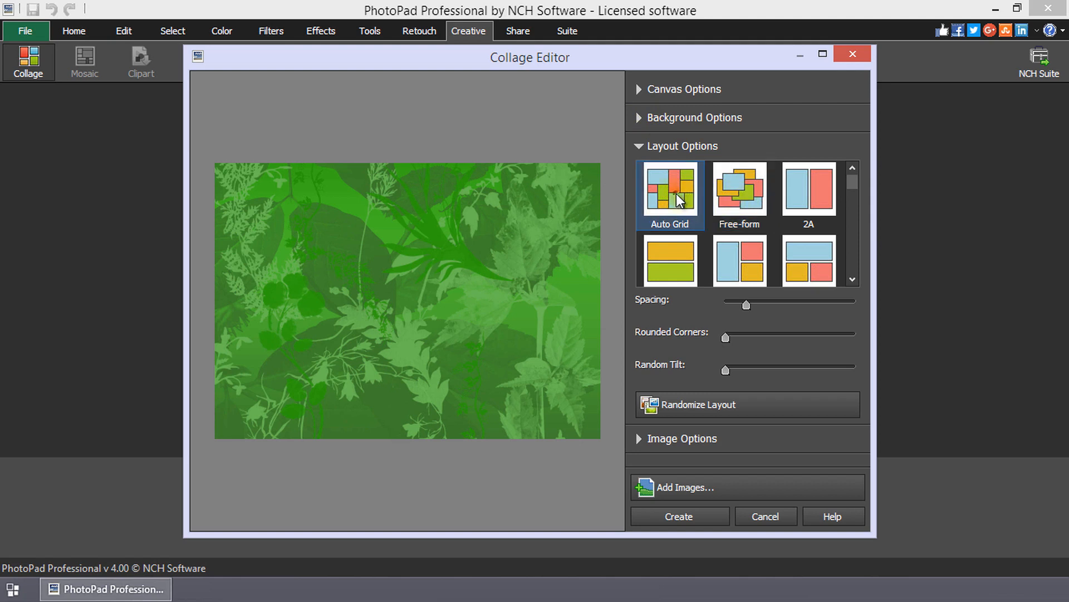
pyautogui.click(738, 190)
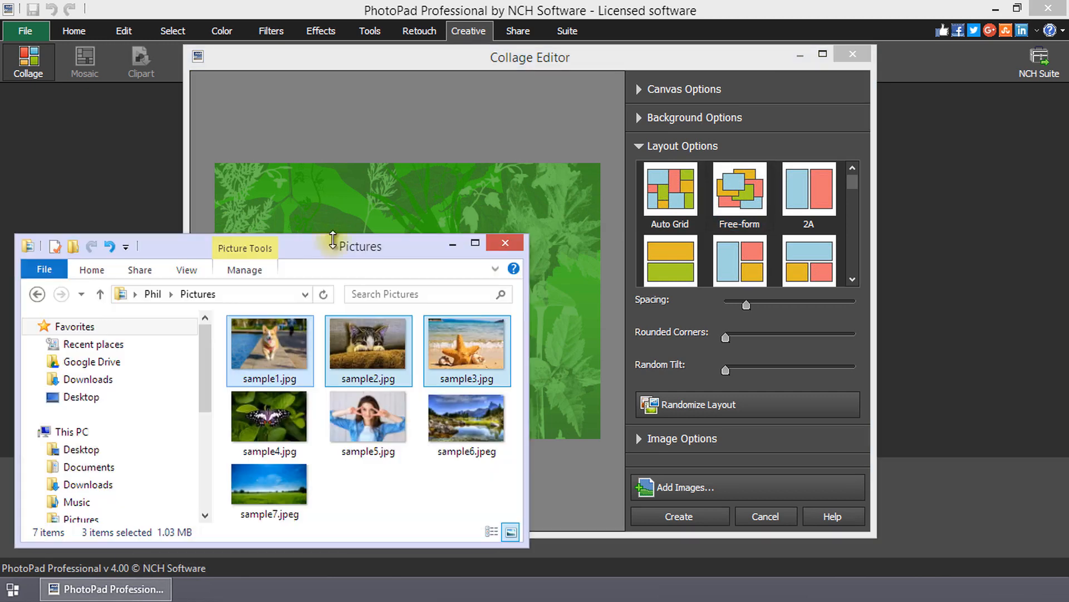
# Step: Add the dog, kitten and starfish photos, then sample4 and sample5, in a free-form arrangement
pyautogui.click(738, 189)
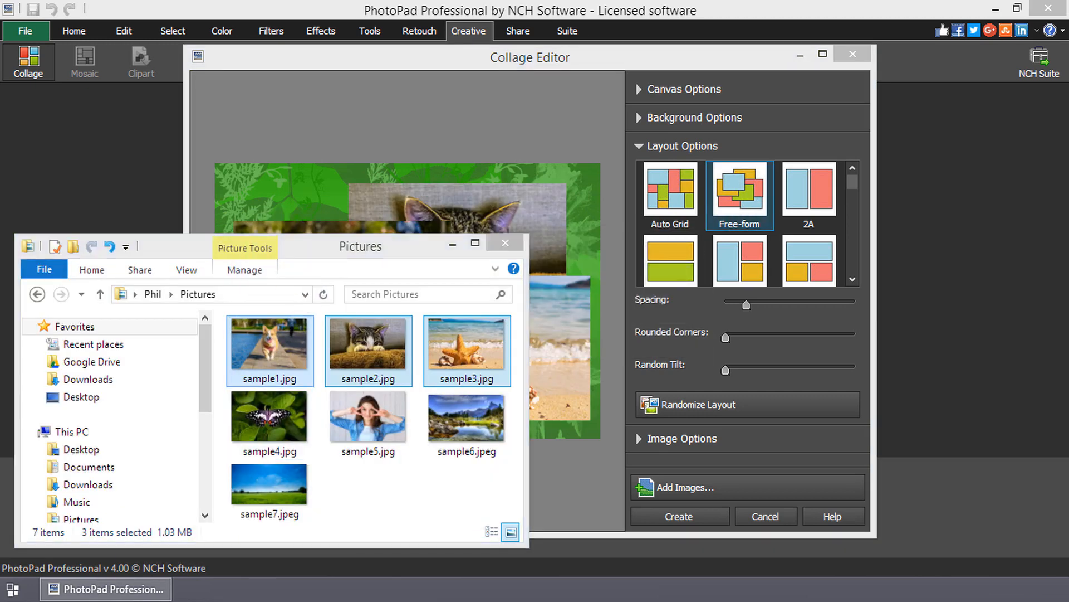
pyautogui.click(690, 487)
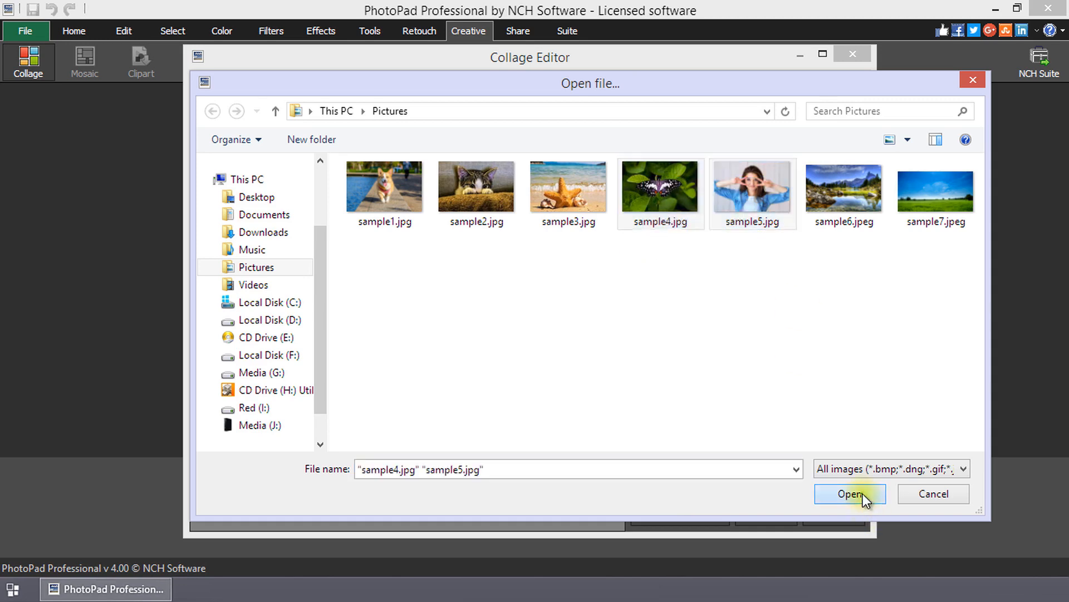
pyautogui.click(848, 494)
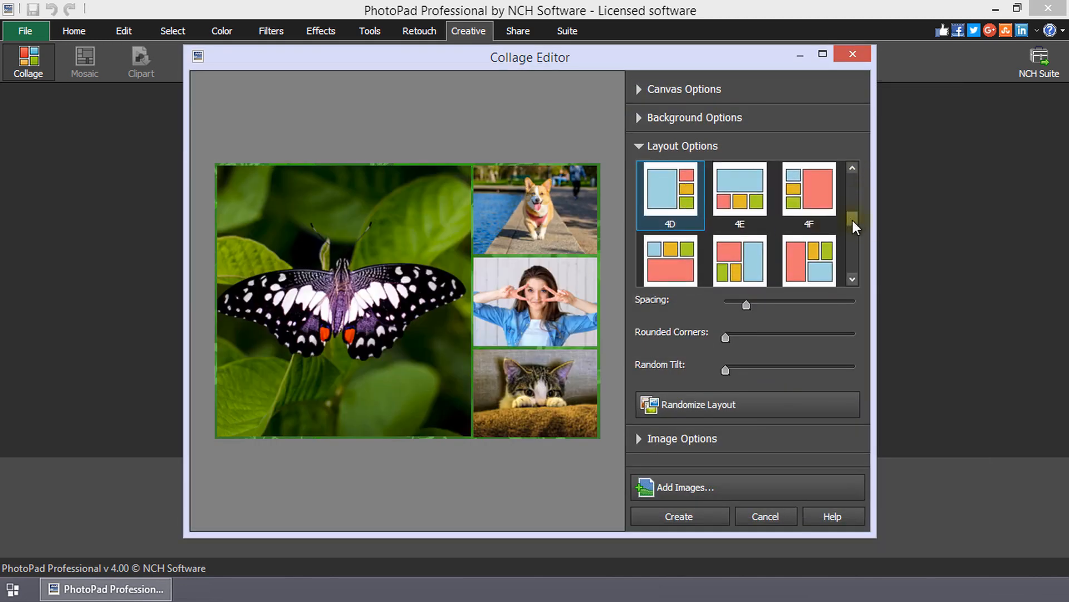
pyautogui.click(740, 192)
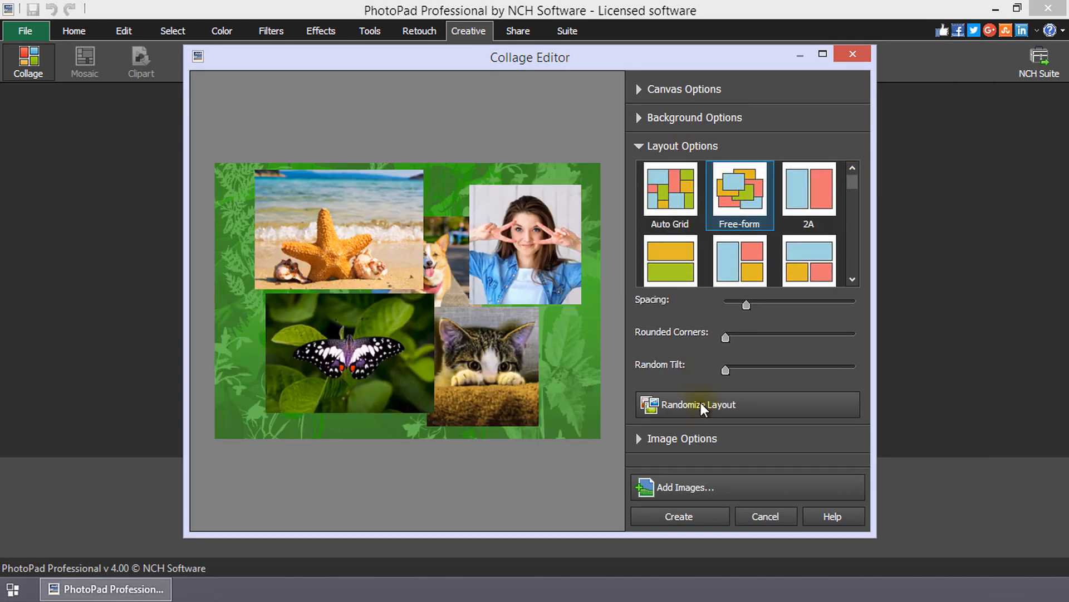
# Step: Randomize the free-form layout and drag the kitten photo to a new position
pyautogui.click(698, 403)
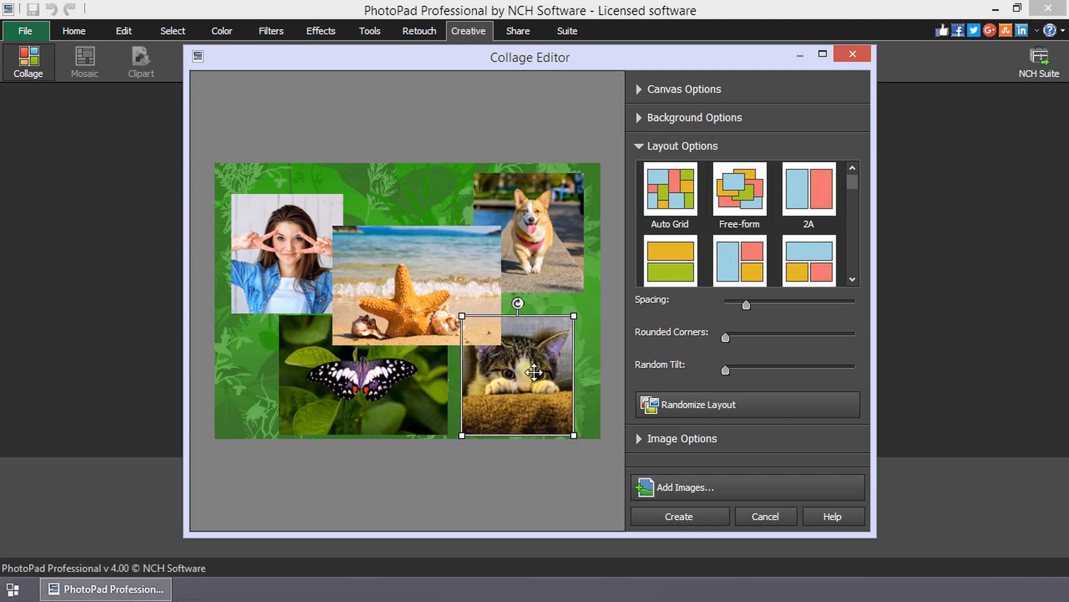
pyautogui.moveTo(521, 373); pyautogui.dragTo(521, 230)
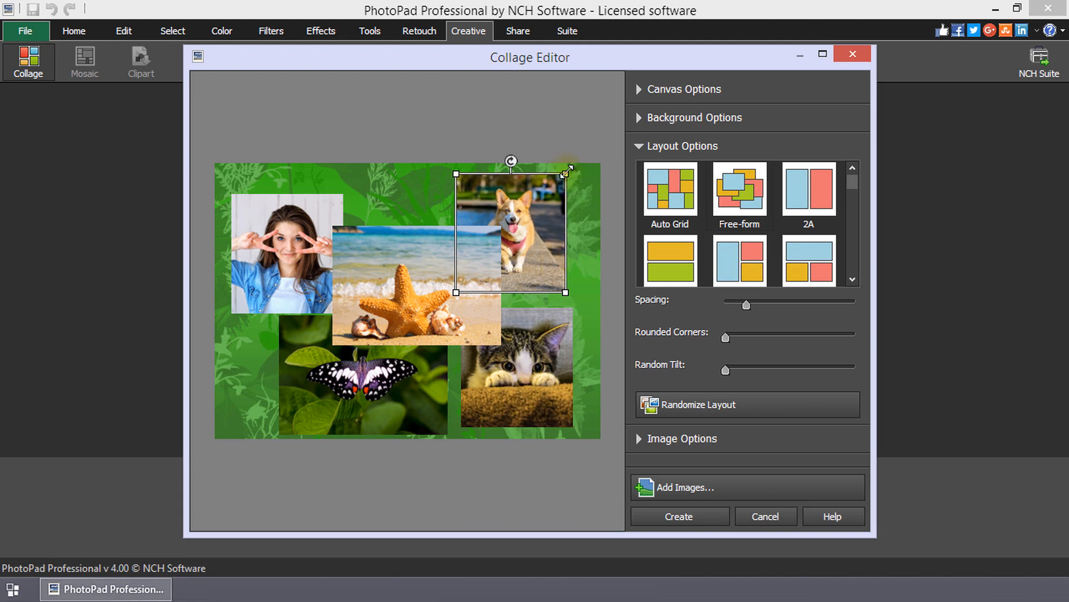
# Step: Drag the corgi photo's corner handle to enlarge it, then fine-tune its size
pyautogui.moveTo(566, 171); pyautogui.dragTo(574, 171)
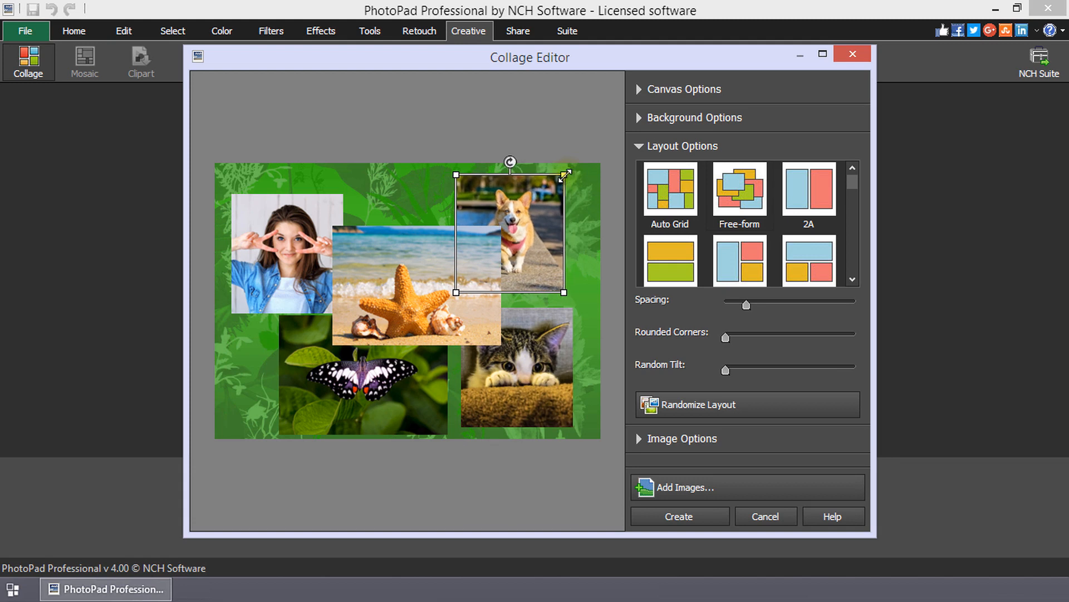
pyautogui.moveTo(567, 180)
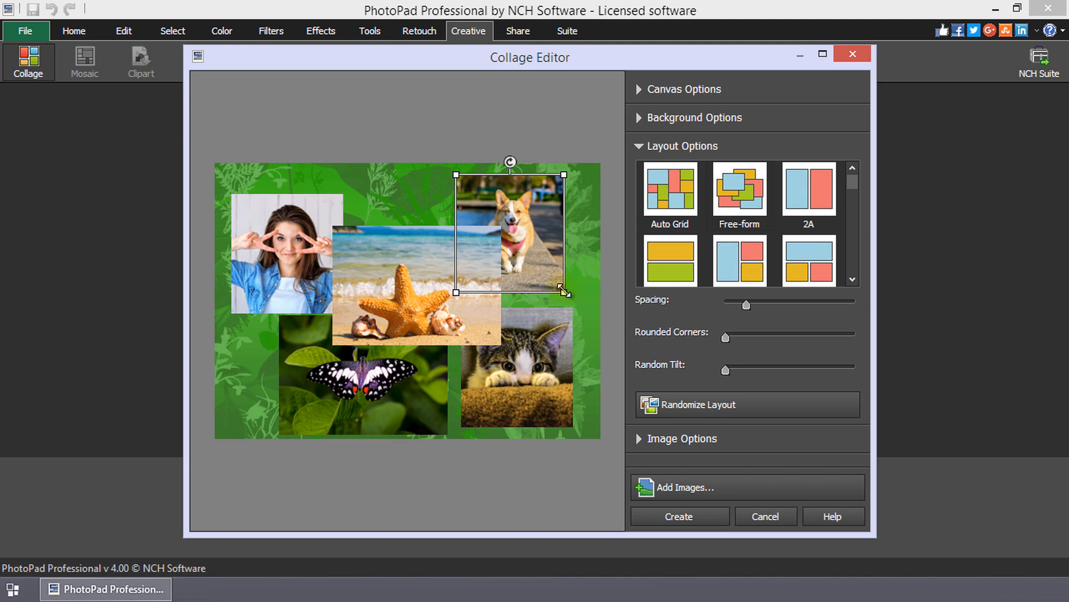
pyautogui.moveTo(562, 290); pyautogui.dragTo(583, 328)
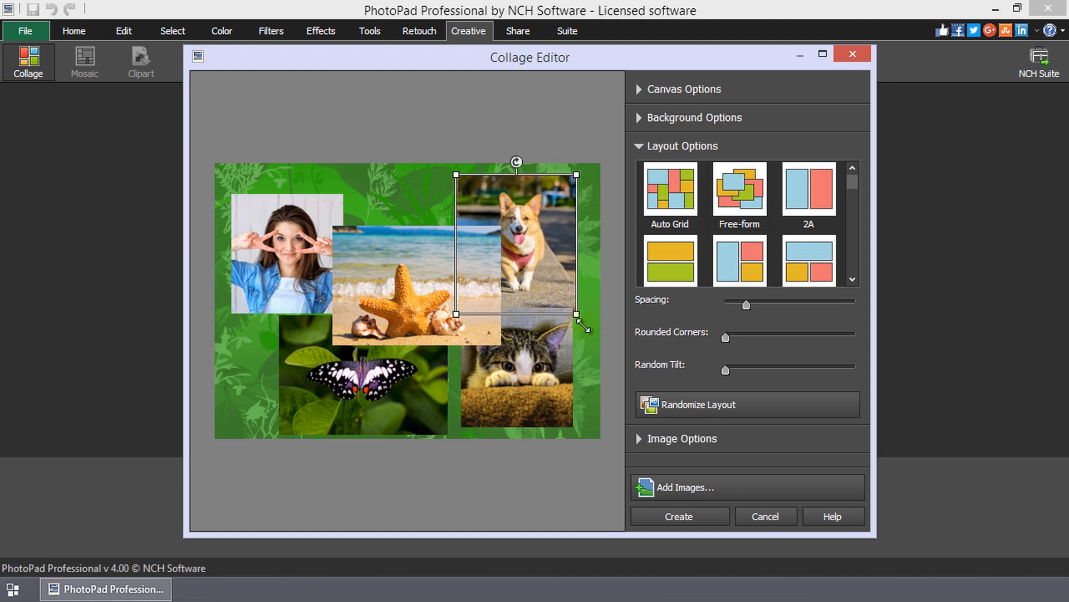
pyautogui.moveTo(582, 325); pyautogui.dragTo(567, 279)
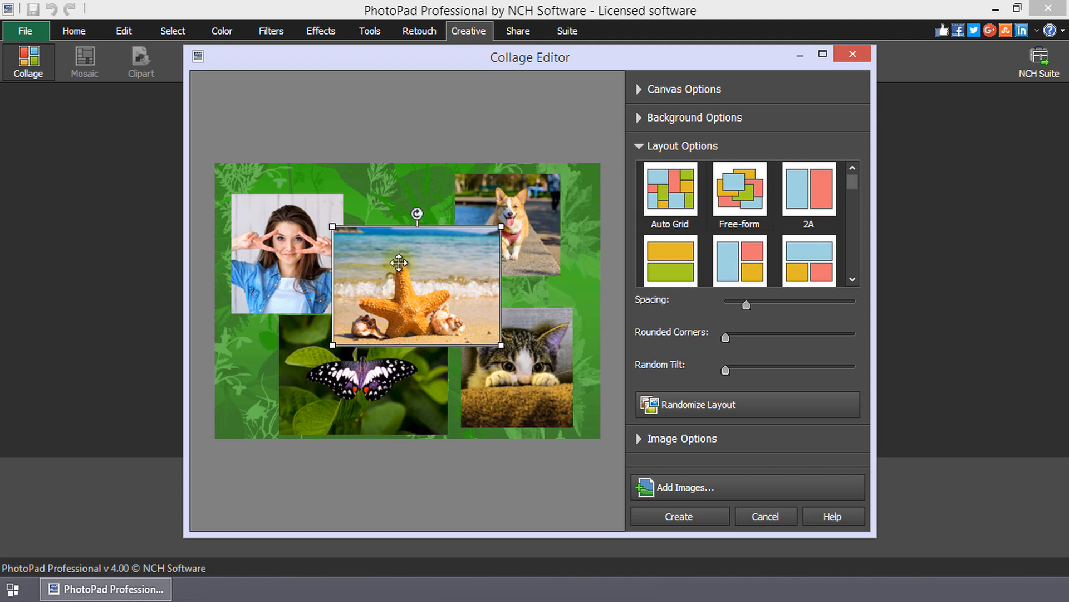
pyautogui.moveTo(416, 215)
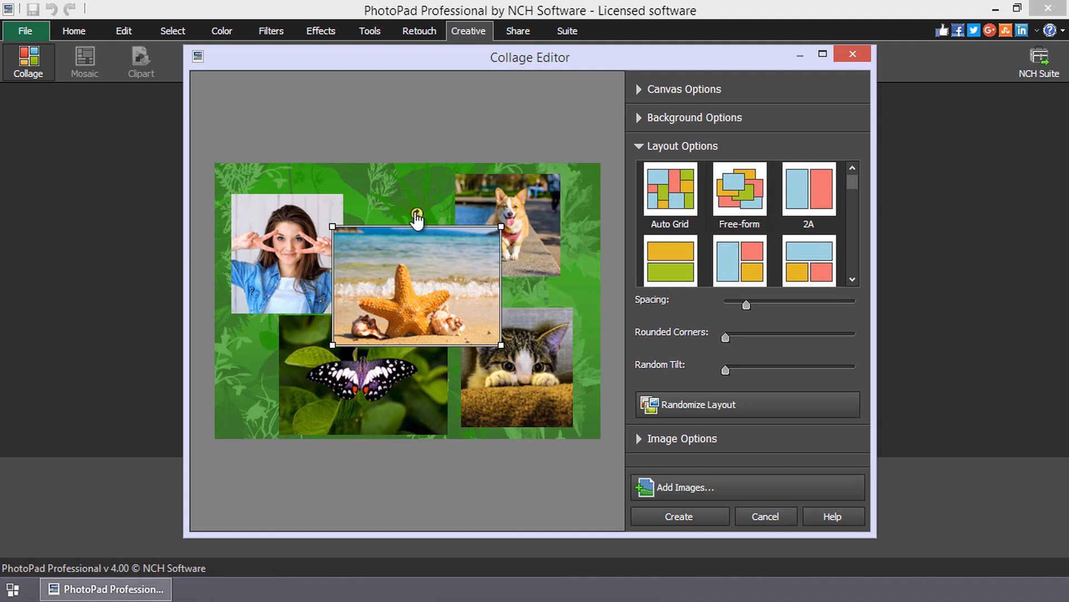
# Step: Tilt the starfish photo with its rotate handle and shift the woman's portrait right to overlap
pyautogui.moveTo(415, 215); pyautogui.dragTo(443, 219)
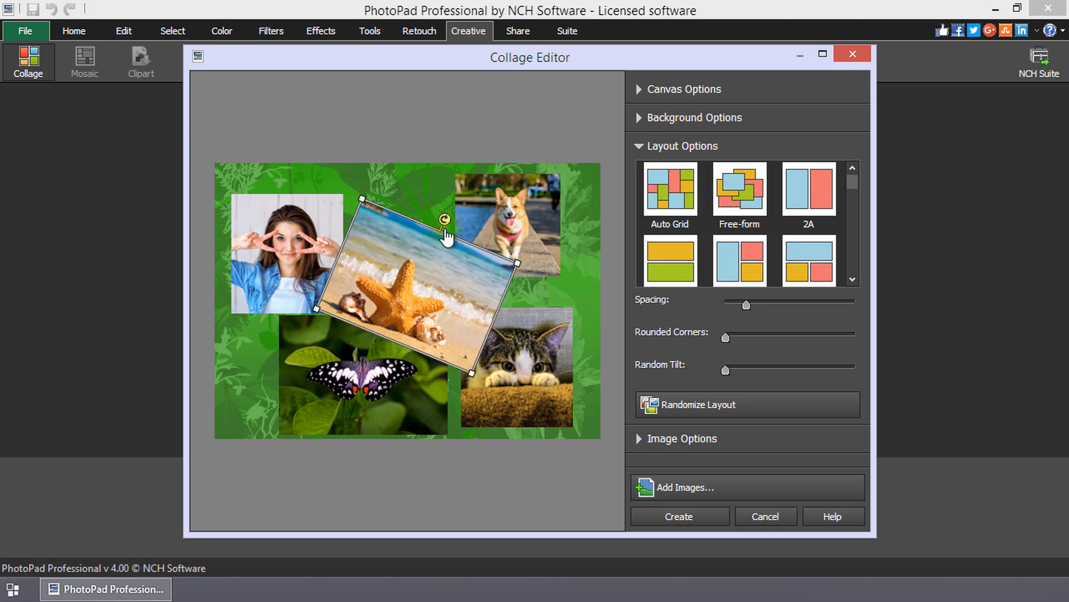
pyautogui.moveTo(444, 218); pyautogui.dragTo(412, 208)
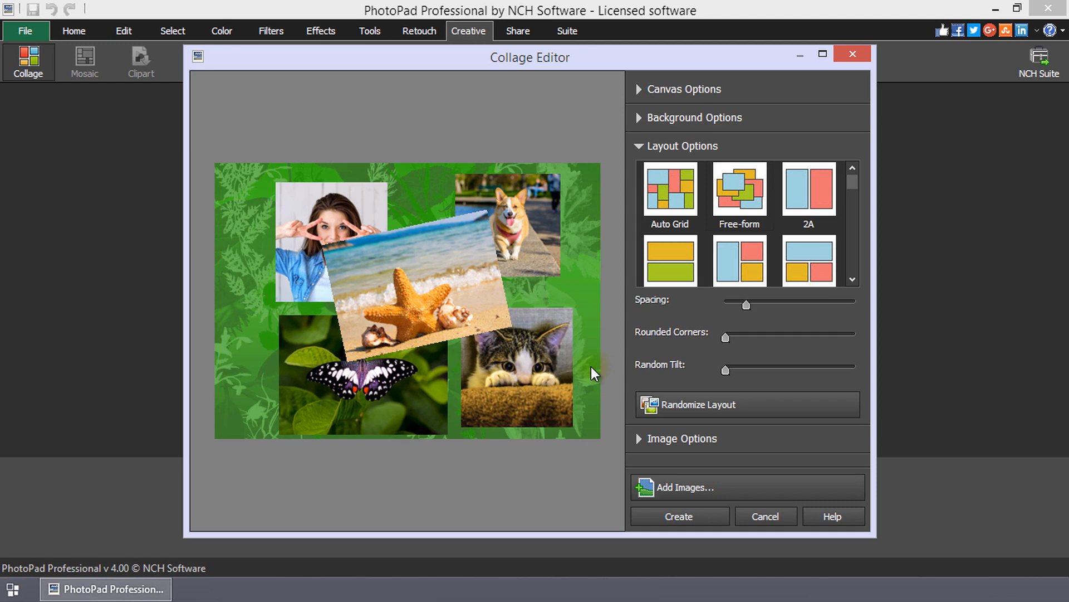
pyautogui.moveTo(700, 341)
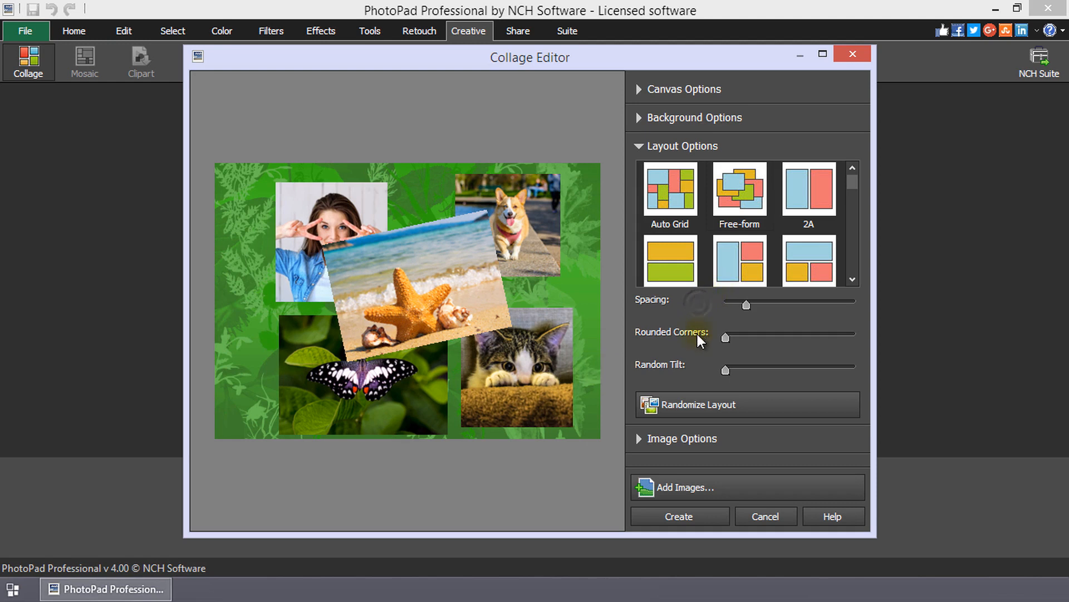
pyautogui.moveTo(699, 369)
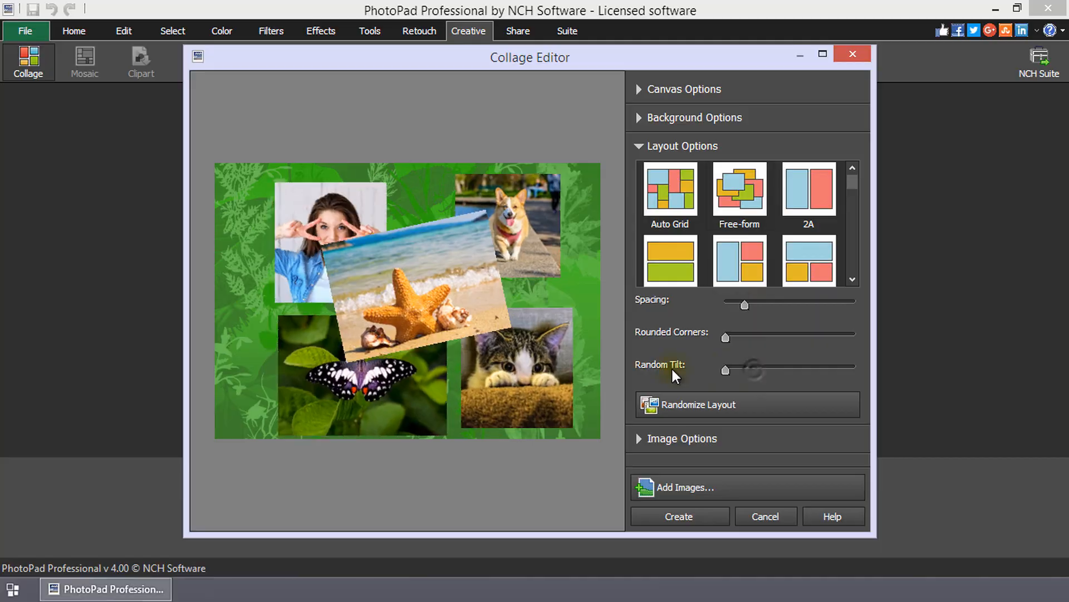
# Step: Collapse the Layout Options panel so only section headings remain
pyautogui.click(682, 145)
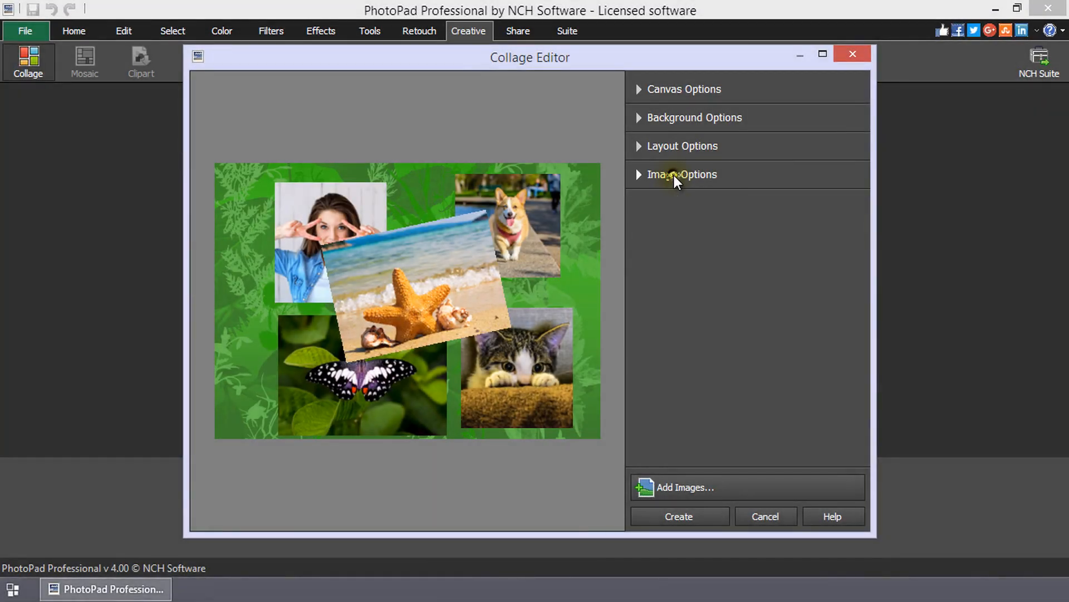
# Step: Replace the starfish photo with a mountain lake landscape via Assign Image
pyautogui.click(681, 174)
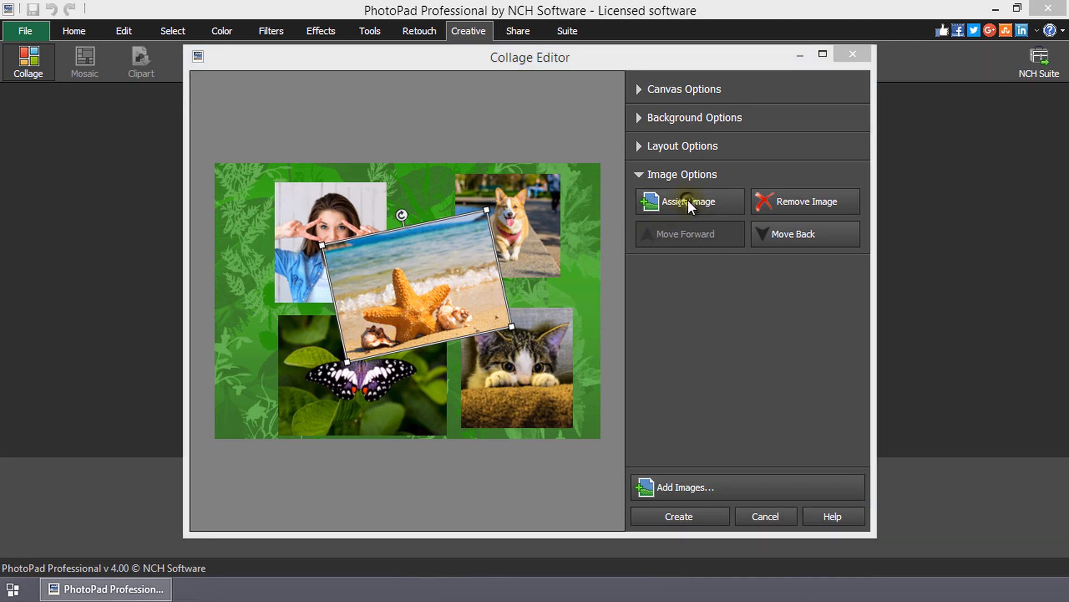
pyautogui.click(688, 201)
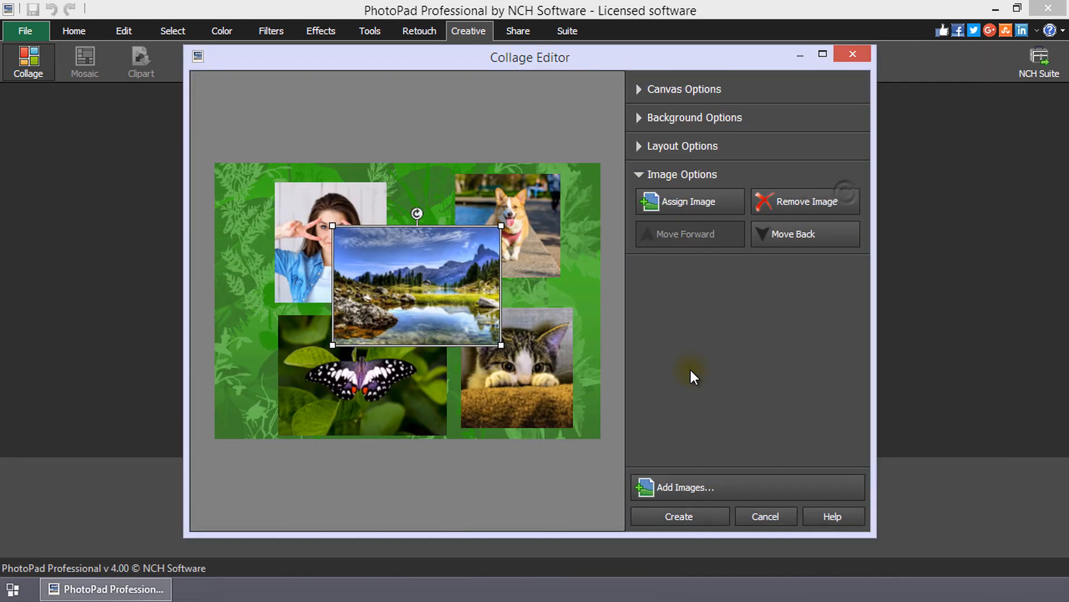
pyautogui.moveTo(546, 270)
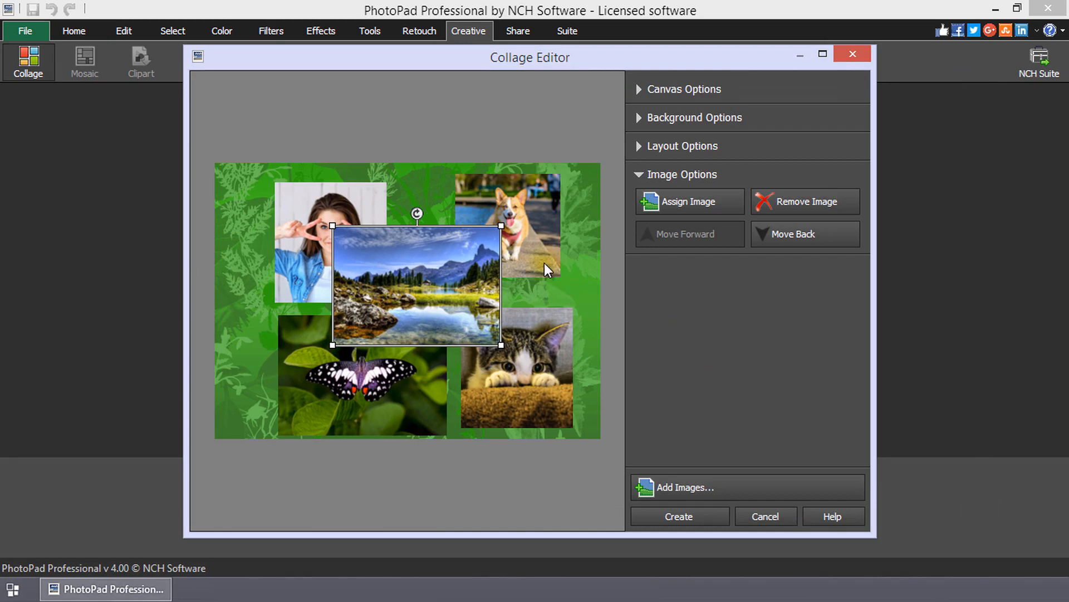
pyautogui.moveTo(301, 260)
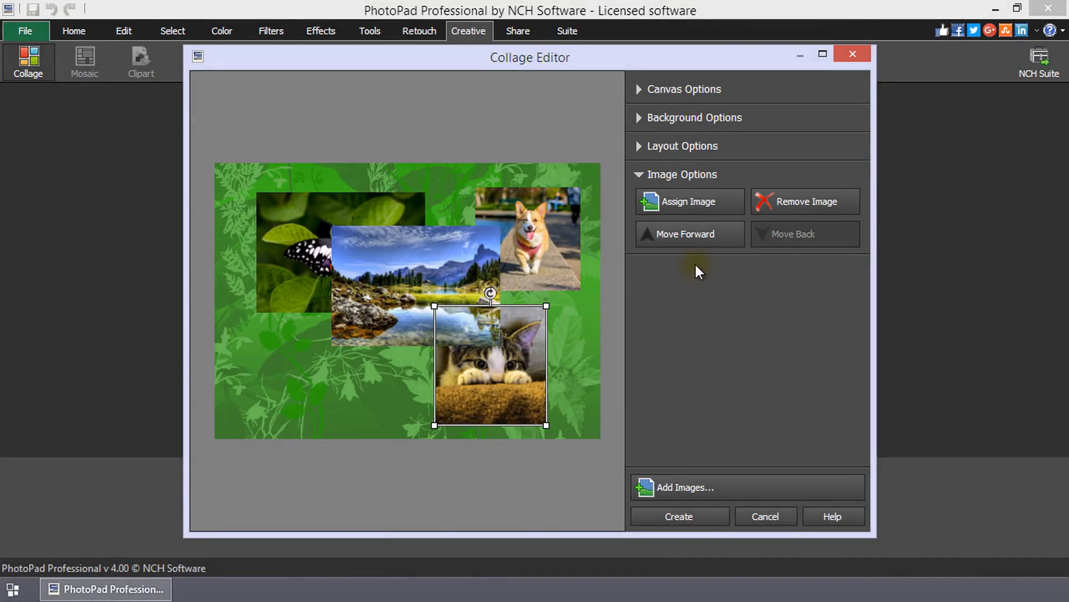
# Step: Send the landscape behind the others and back to front, then create the finished collage
pyautogui.click(688, 234)
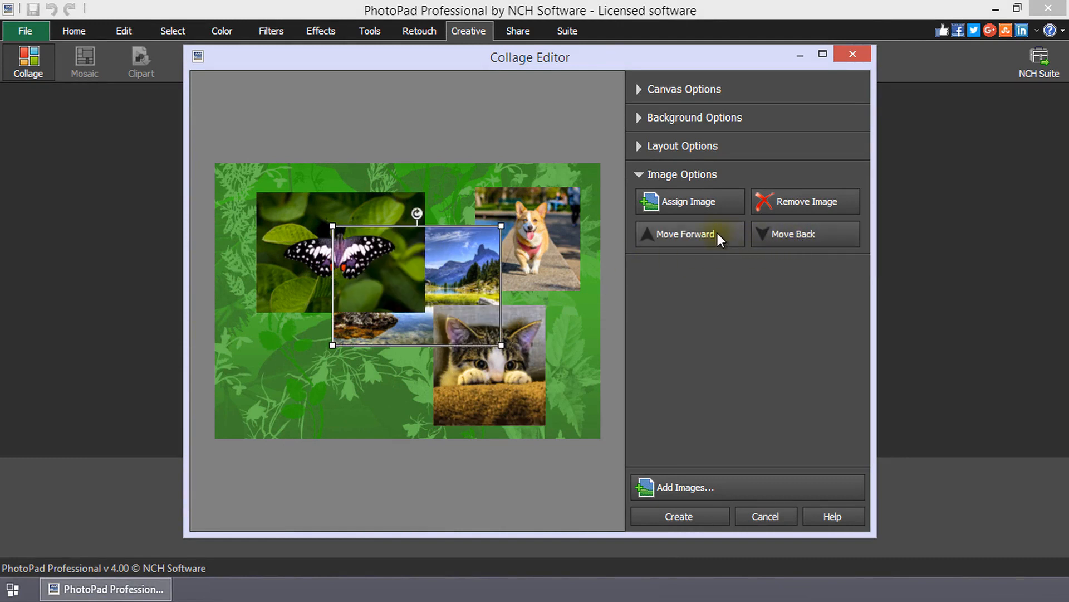
pyautogui.click(688, 234)
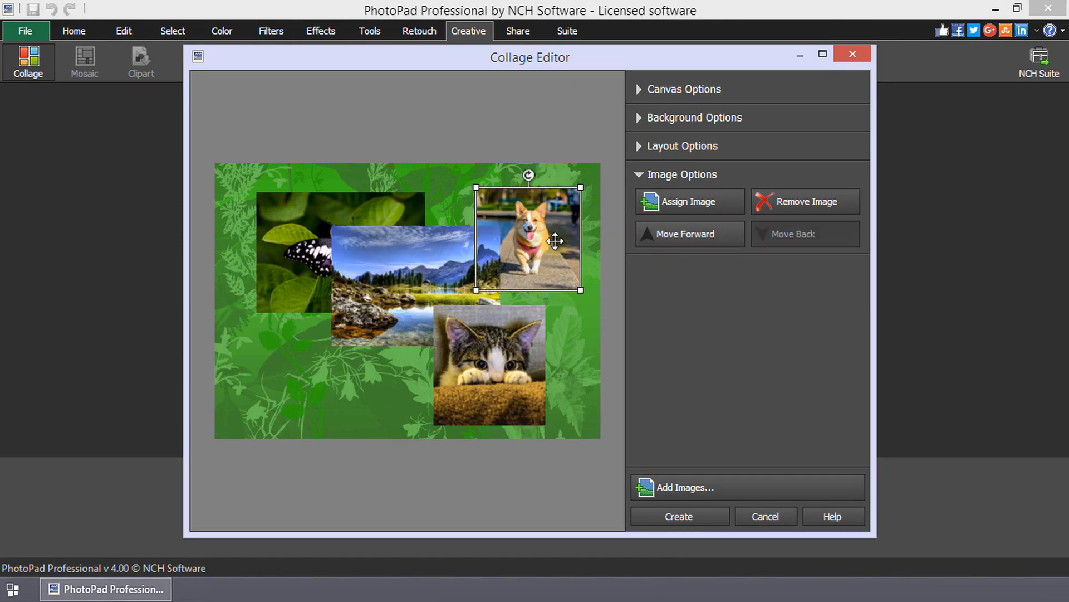
pyautogui.click(678, 516)
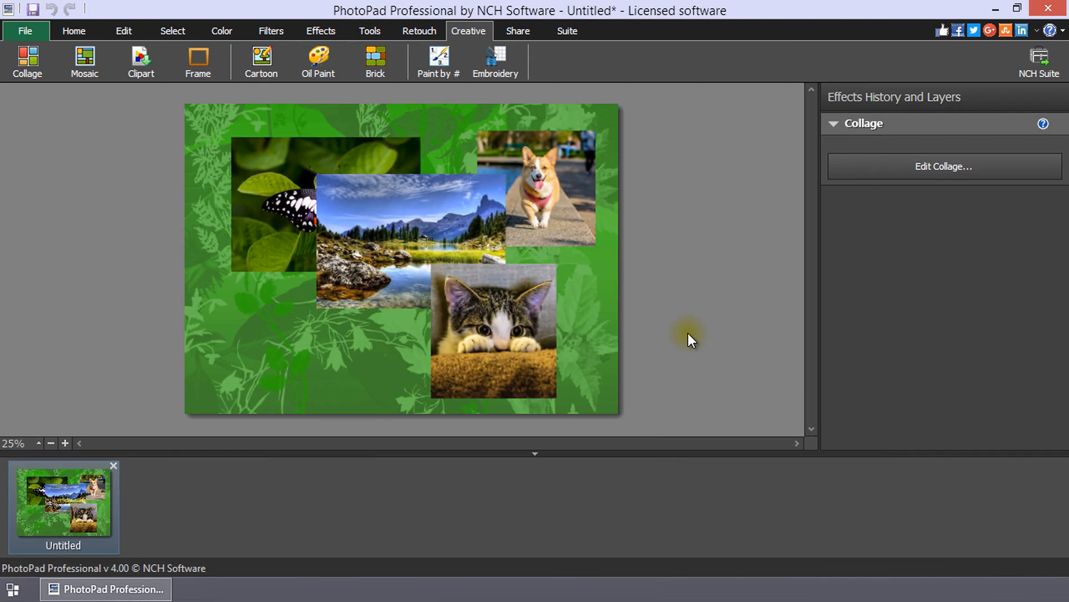
pyautogui.moveTo(694, 339)
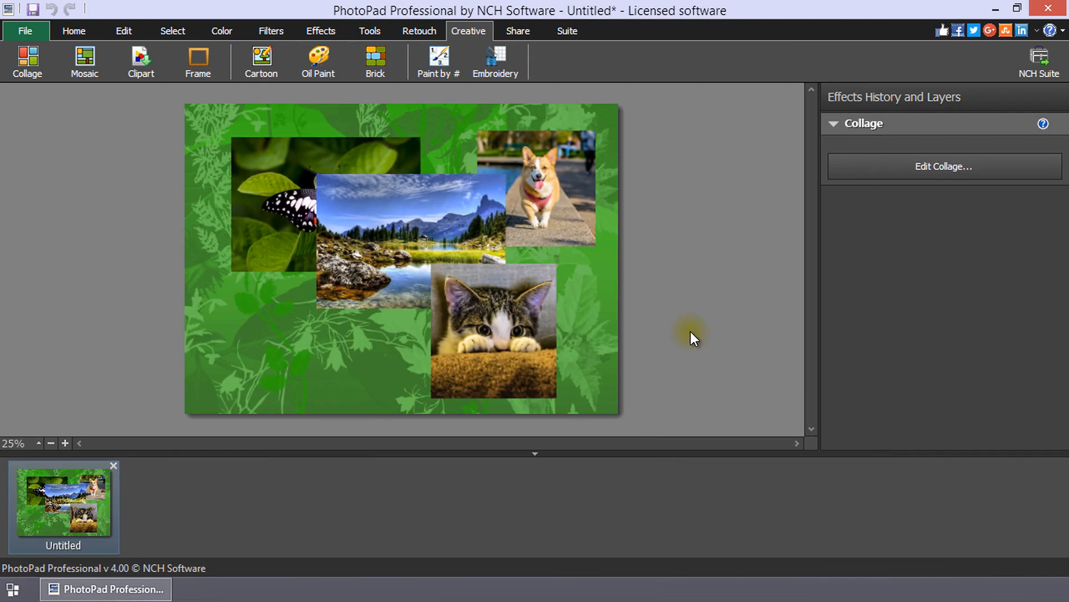
# Step: Edit the collage and apply the yellow Flowers background in place of green leaves
pyautogui.click(944, 166)
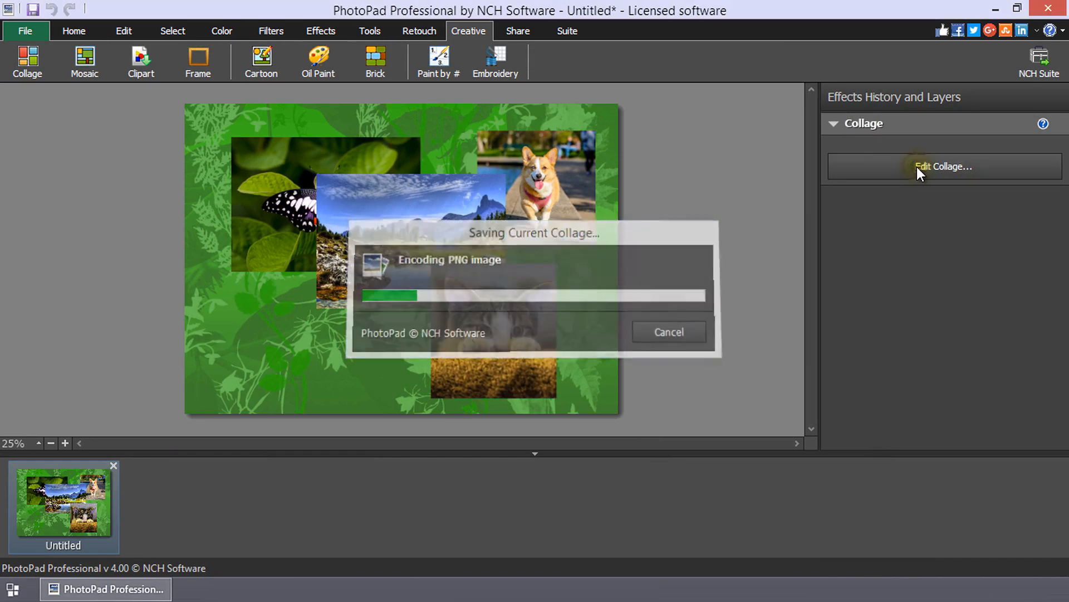
pyautogui.click(943, 166)
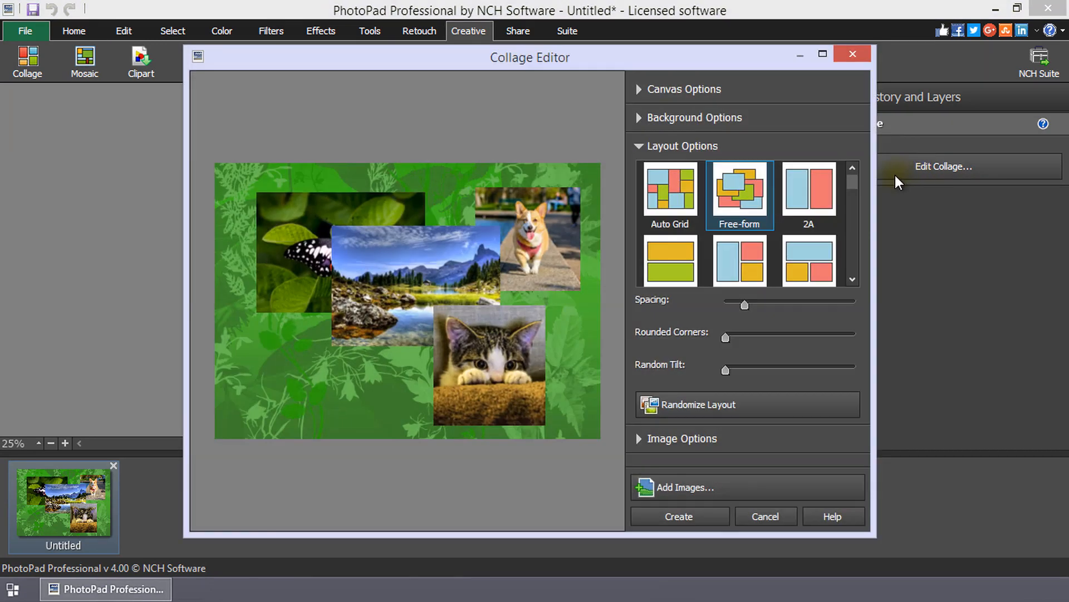
pyautogui.click(681, 144)
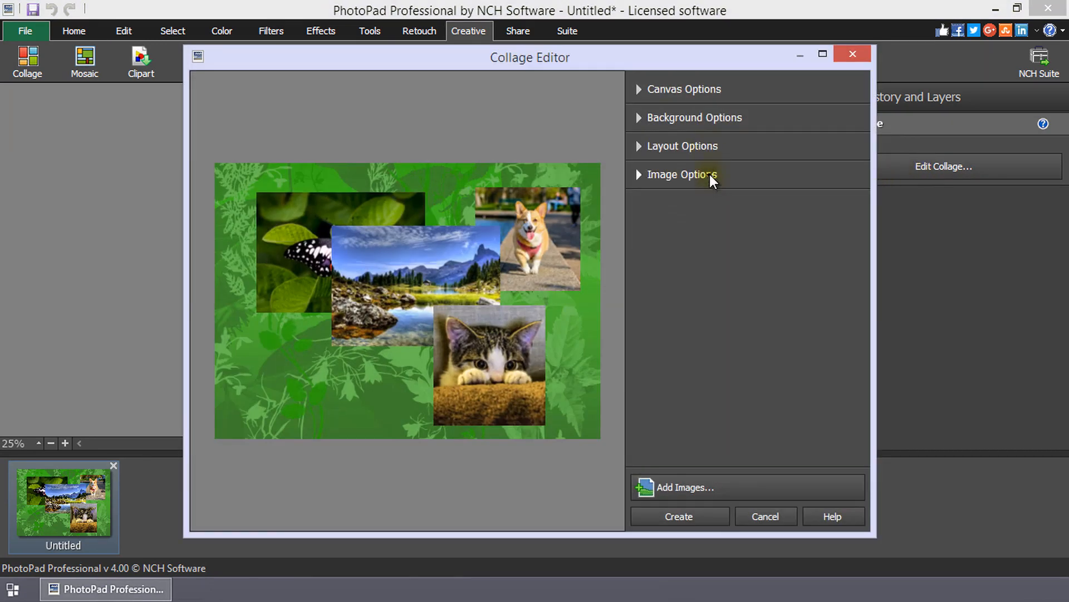
pyautogui.click(694, 117)
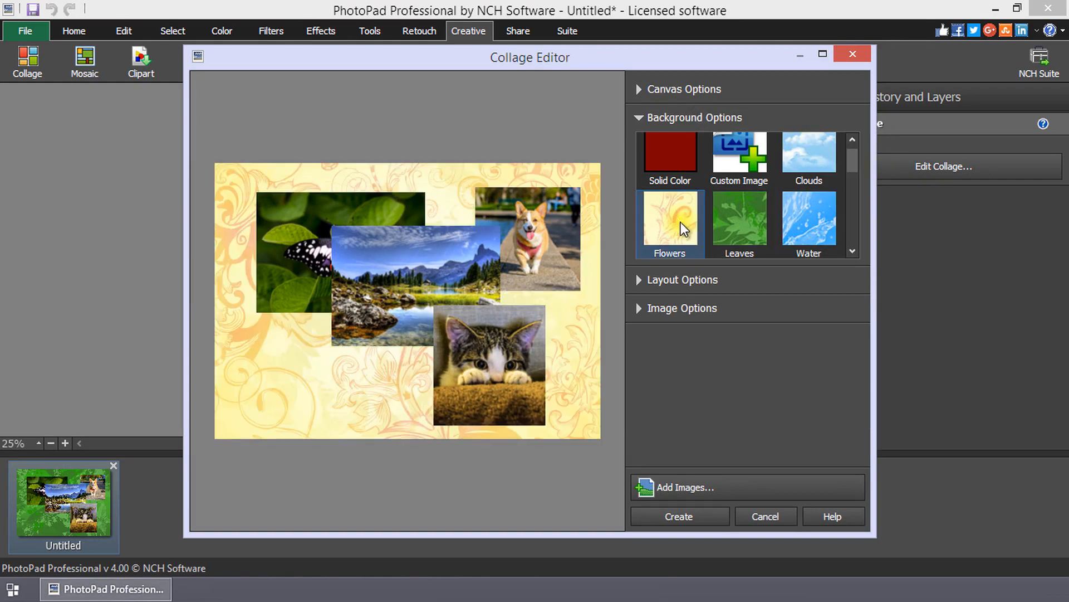
pyautogui.click(678, 516)
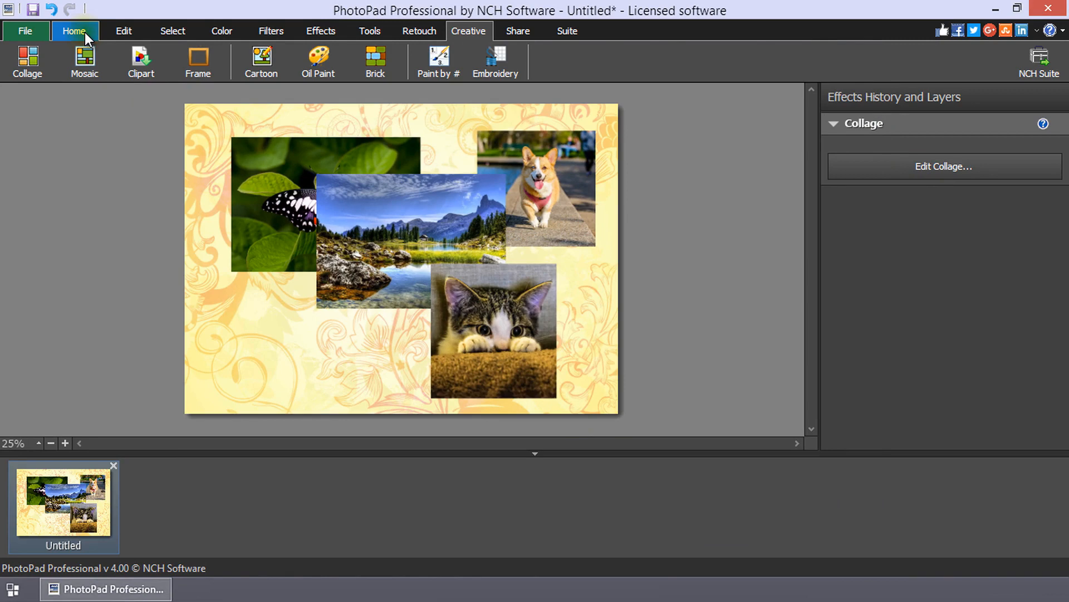
# Step: Save the collage as a PhotoPad Project file named collage
pyautogui.click(74, 31)
pyautogui.write('collage')
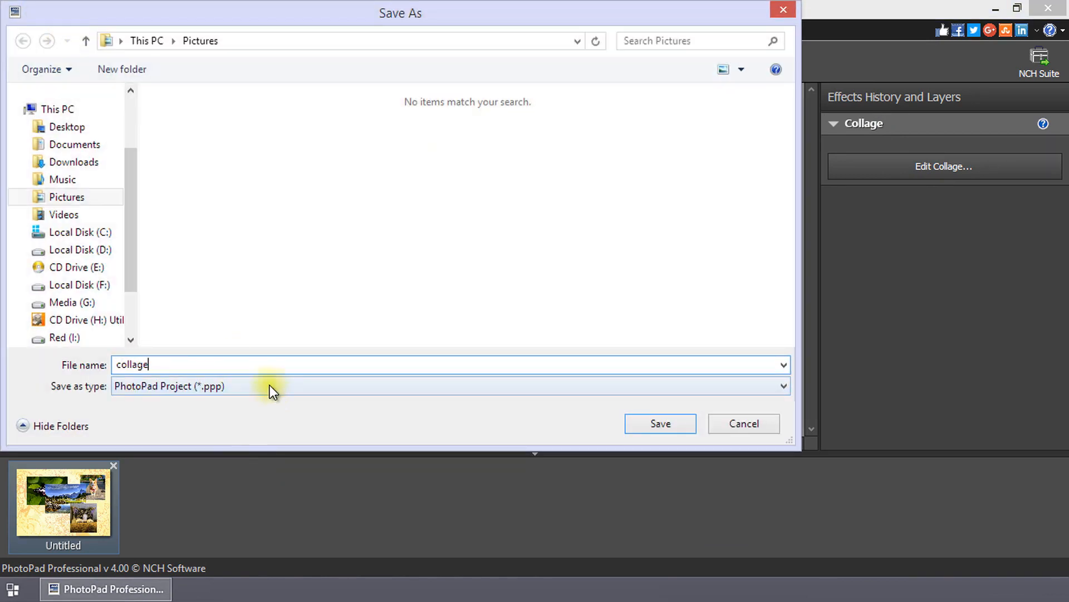
pyautogui.click(658, 423)
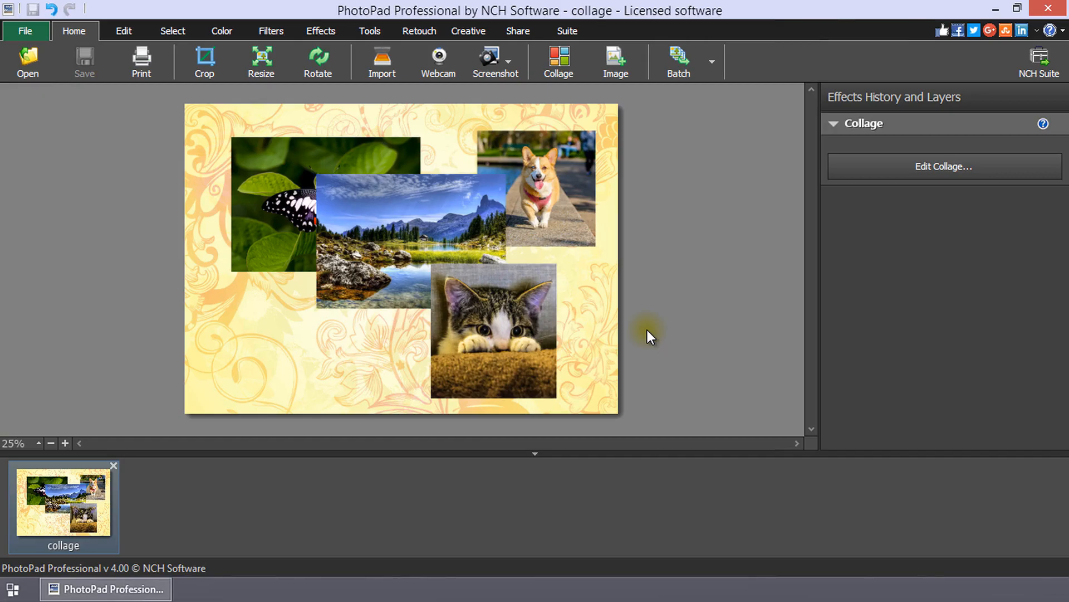